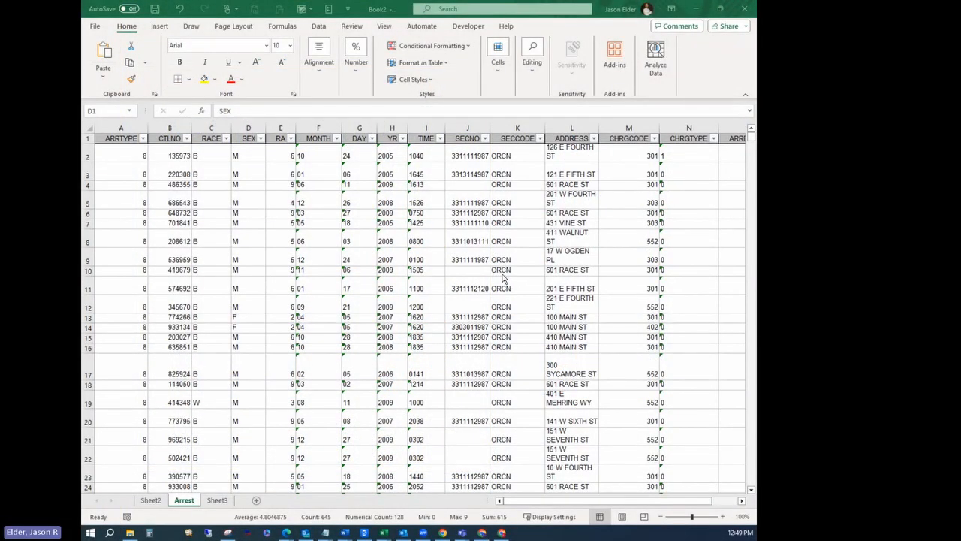
mouse_move(548, 94)
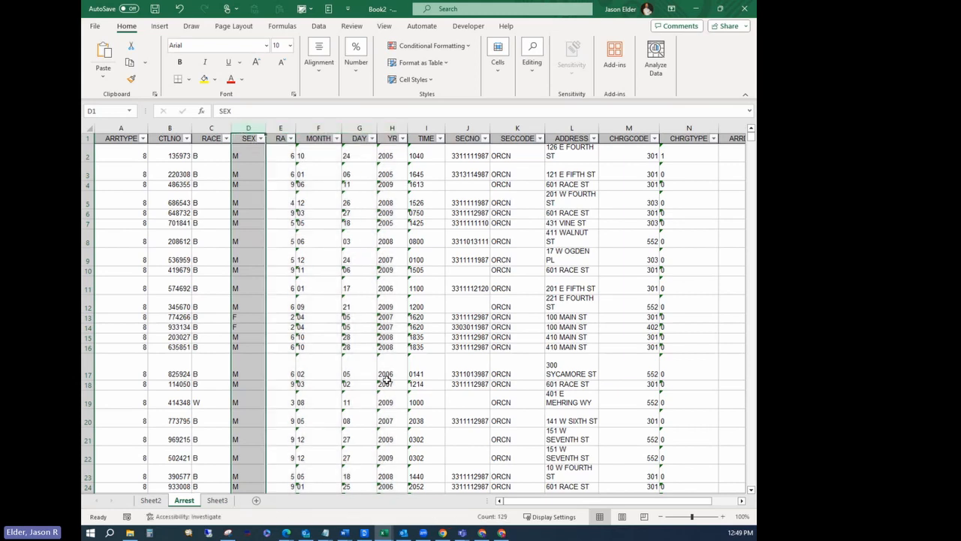
mouse_move(333, 293)
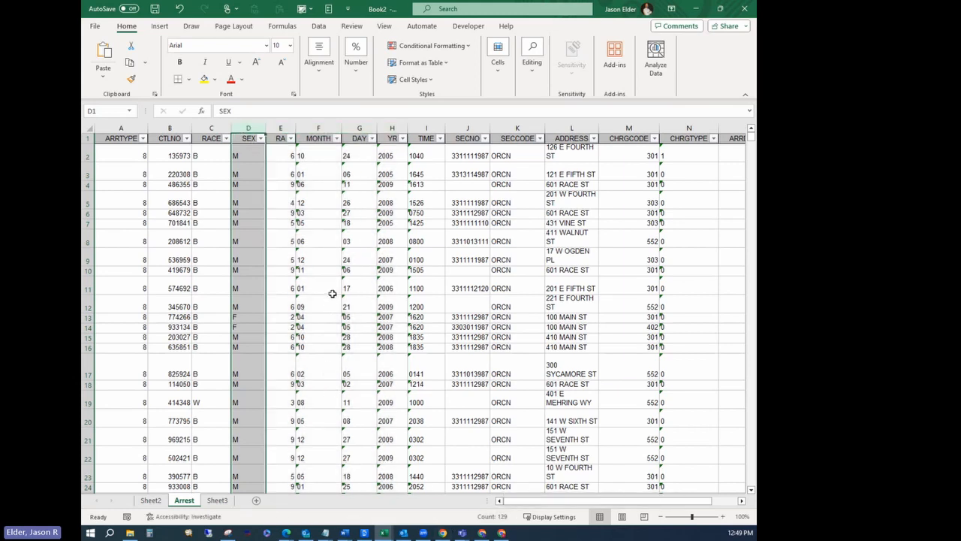
Inspect how a month value is stored in the Arrest records sheet
left_click(318, 288)
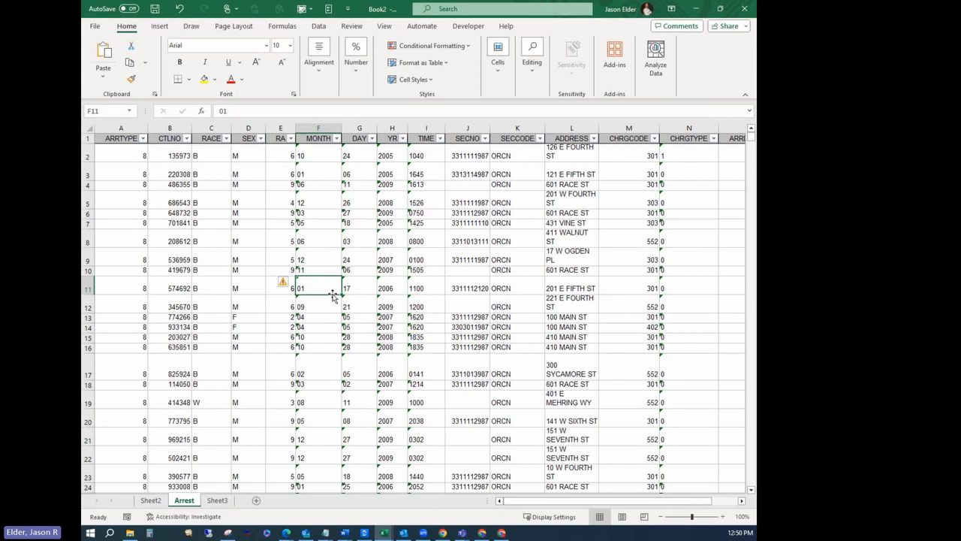
mouse_move(338, 308)
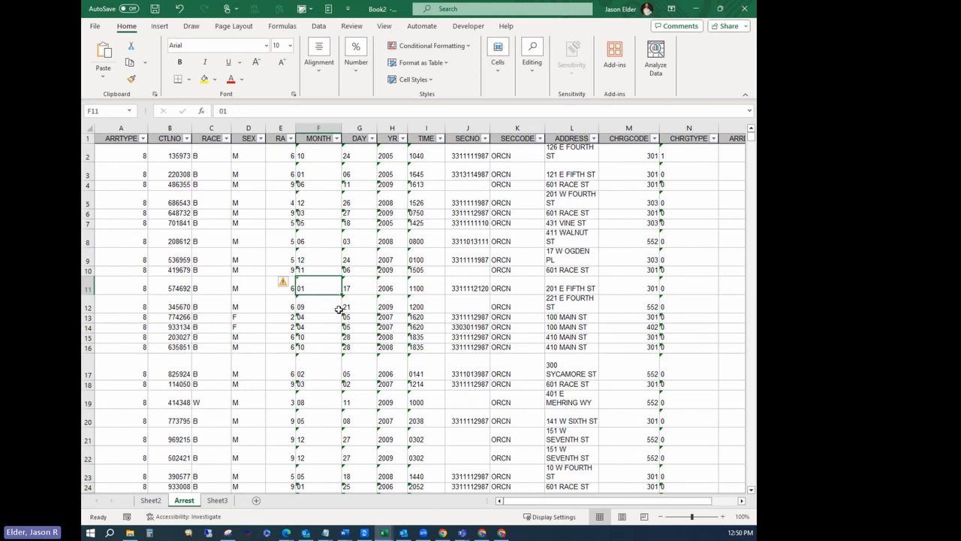
mouse_move(266, 216)
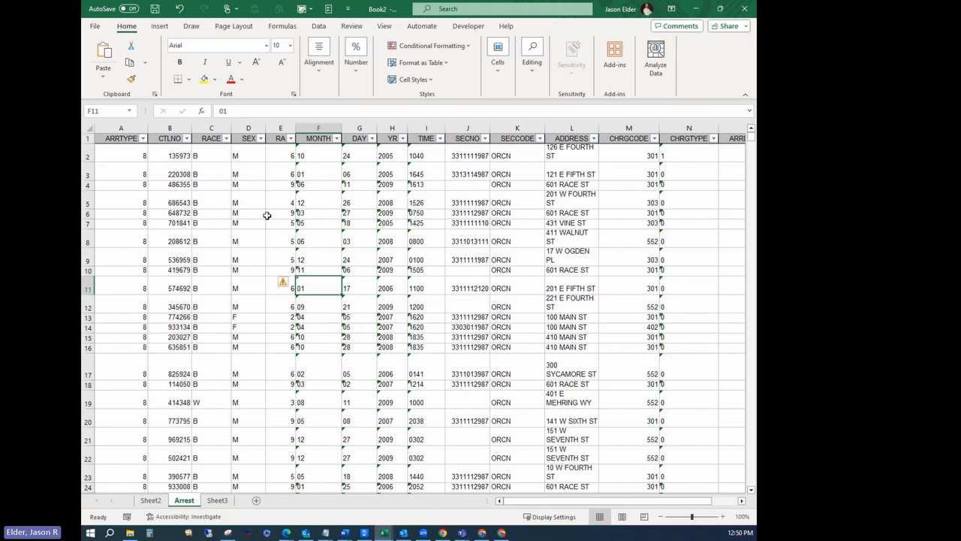
mouse_move(422, 204)
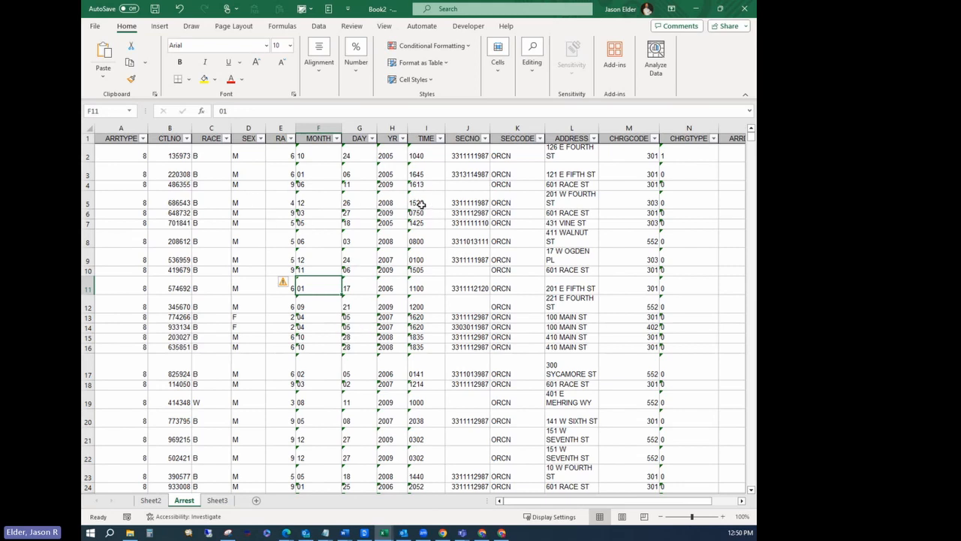
mouse_move(241, 152)
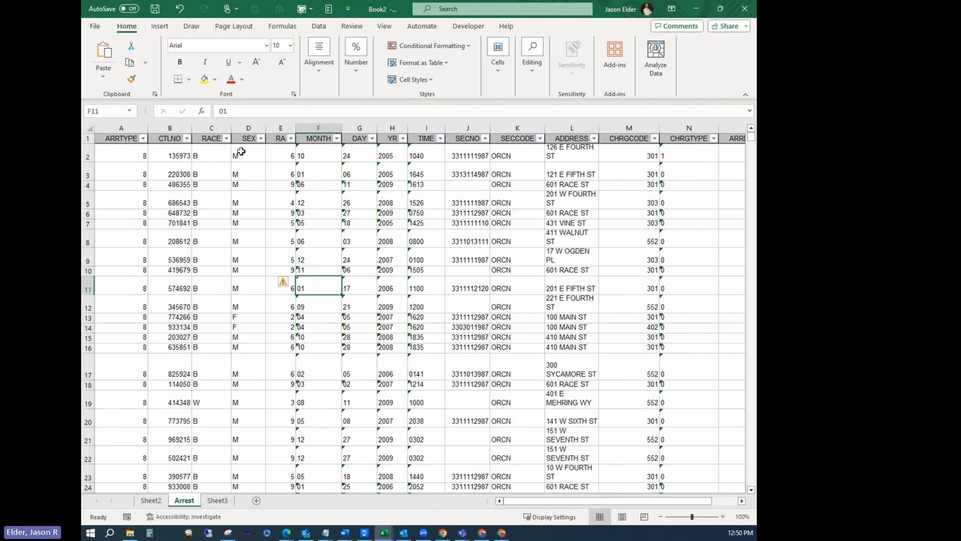
mouse_move(286, 165)
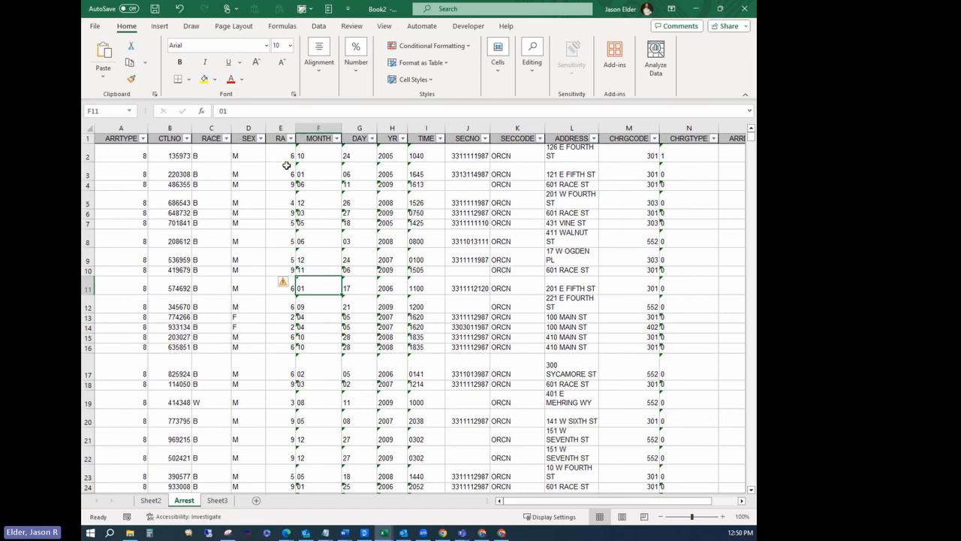
mouse_move(324, 146)
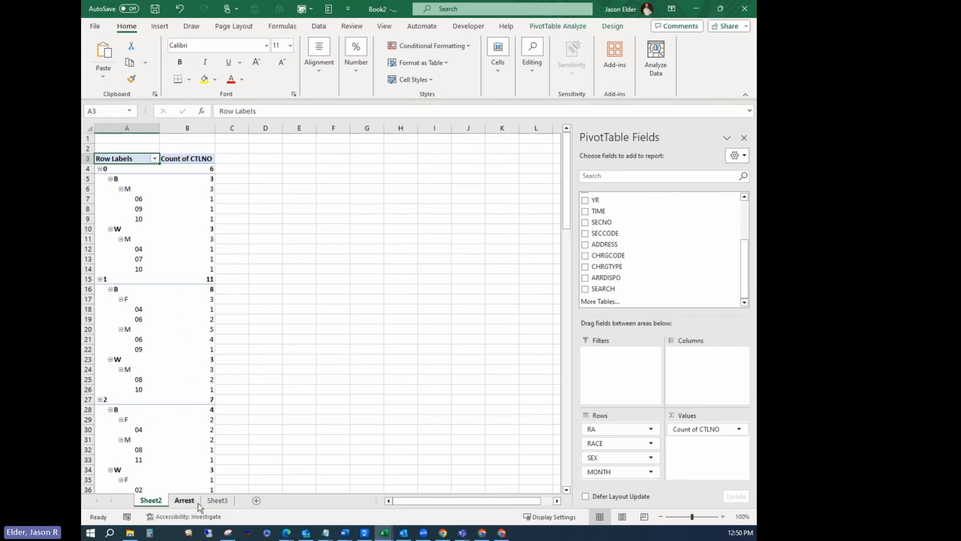
Deduplicate the SEX, RA, MONTH and YR columns on Sheet3 and confirm the removal summary
left_click(217, 500)
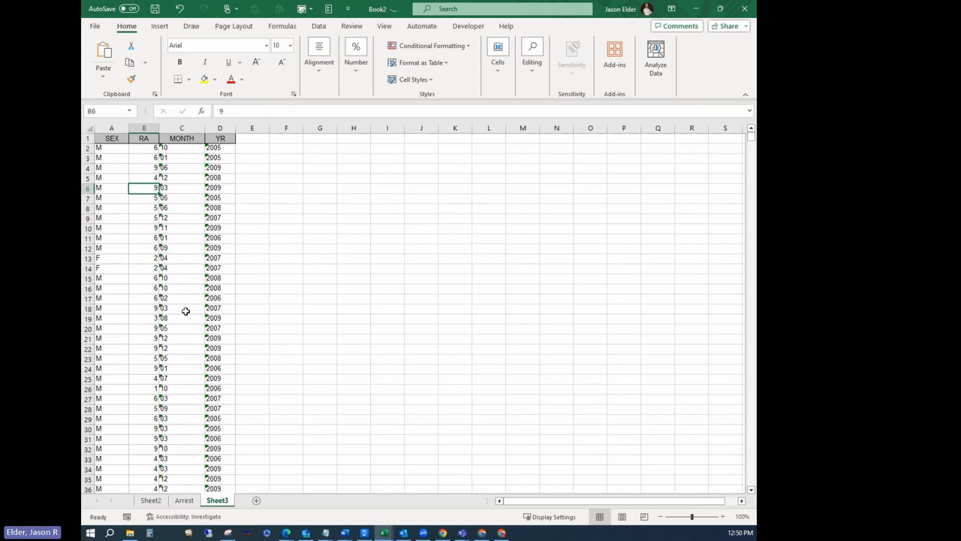
mouse_move(261, 156)
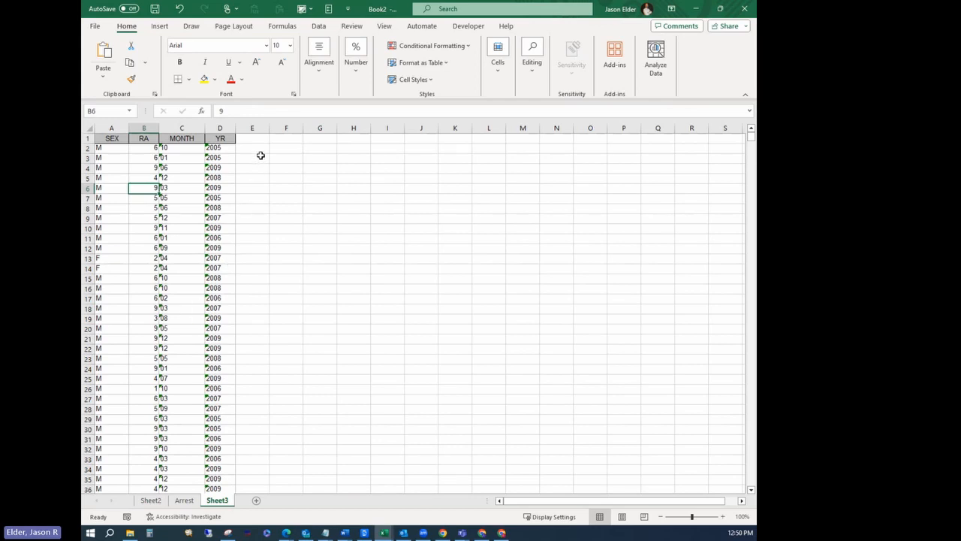
mouse_move(170, 191)
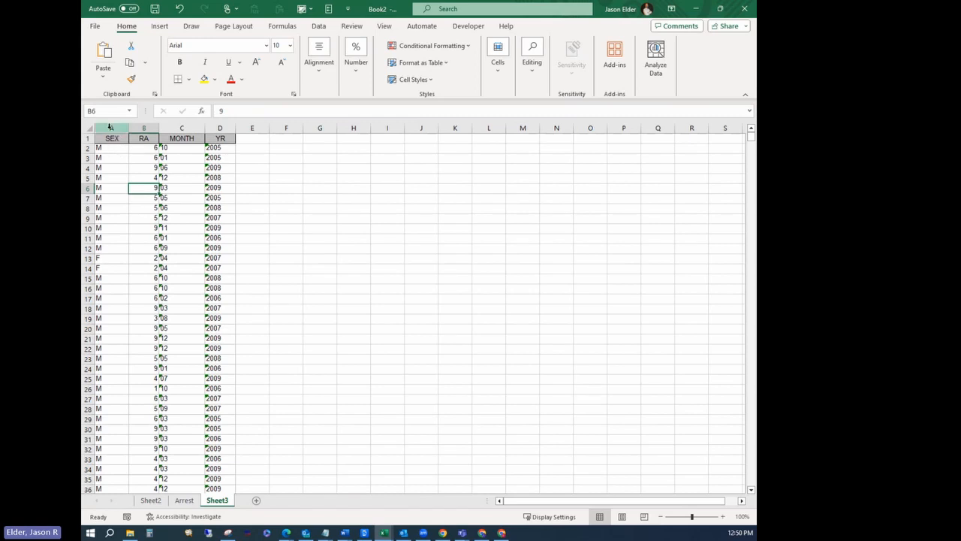
left_click(111, 128)
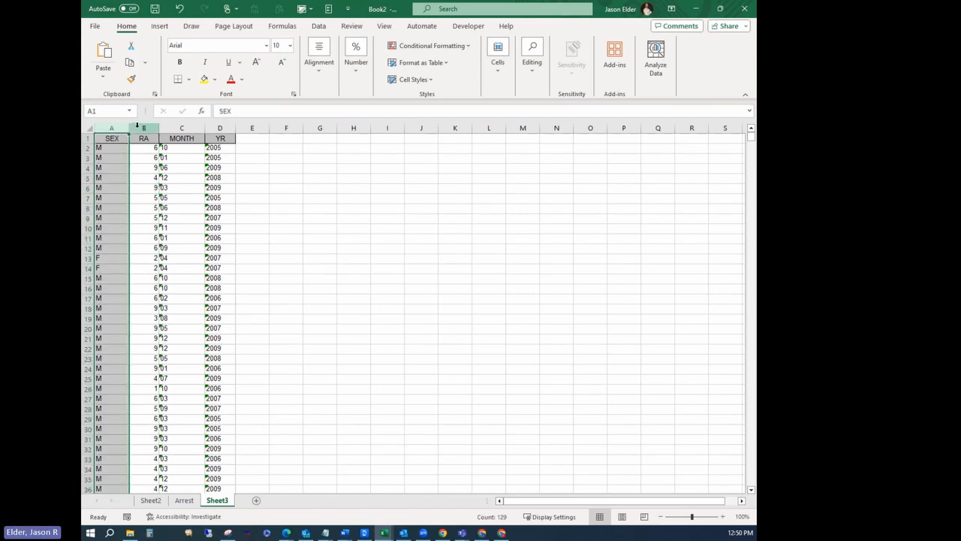
left_click(143, 128)
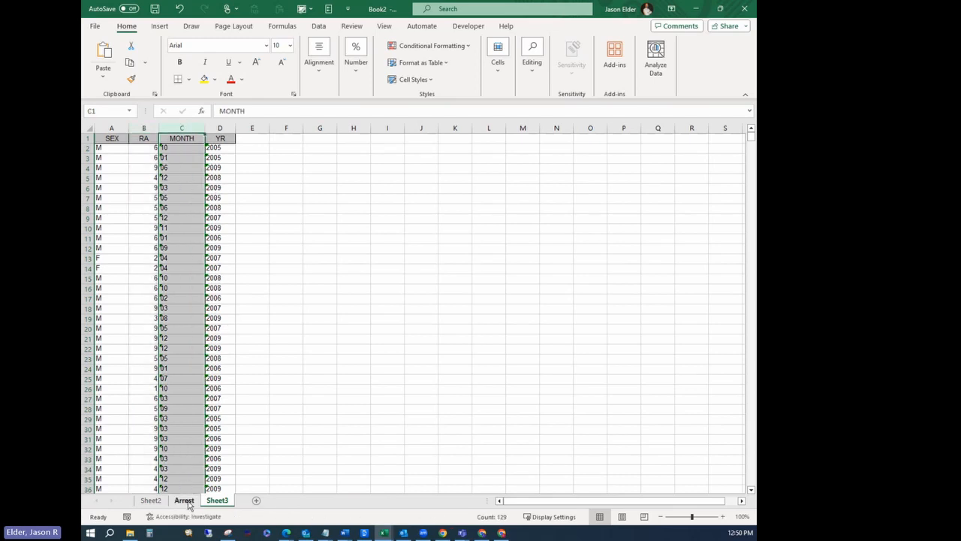
left_click(184, 500)
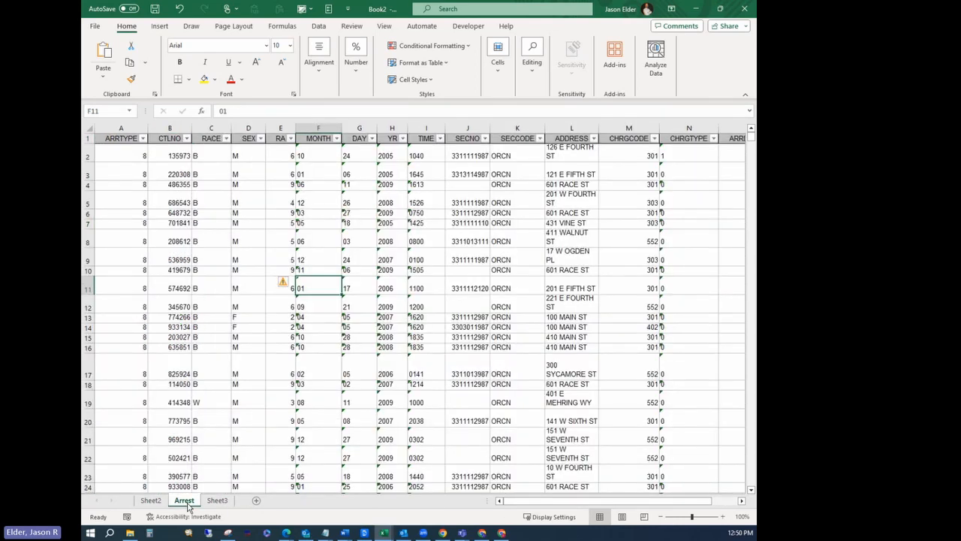
mouse_move(251, 137)
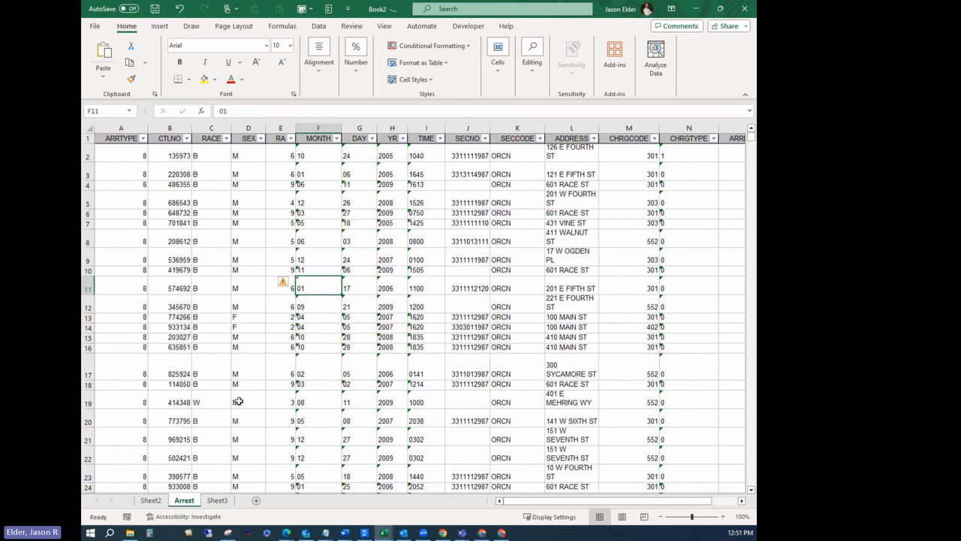
left_click(217, 499)
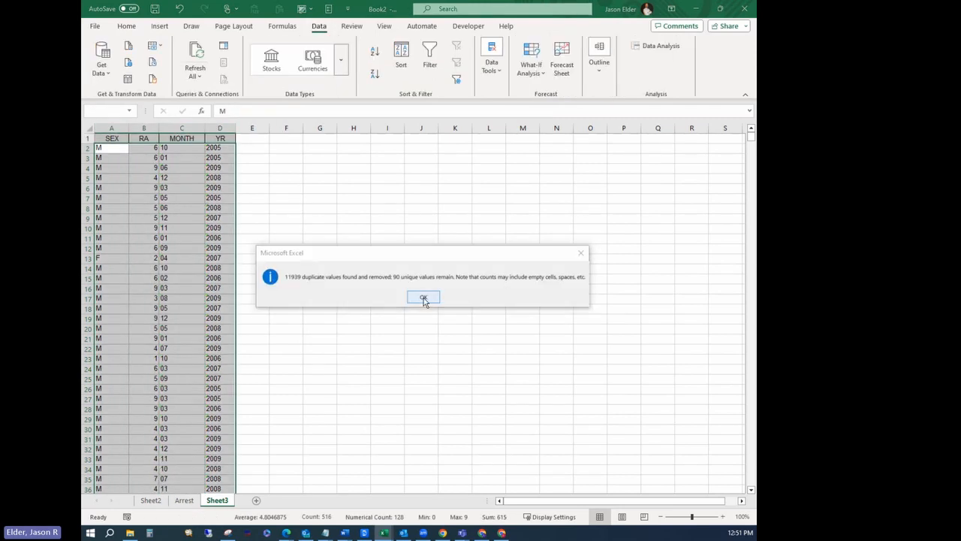
left_click(422, 298)
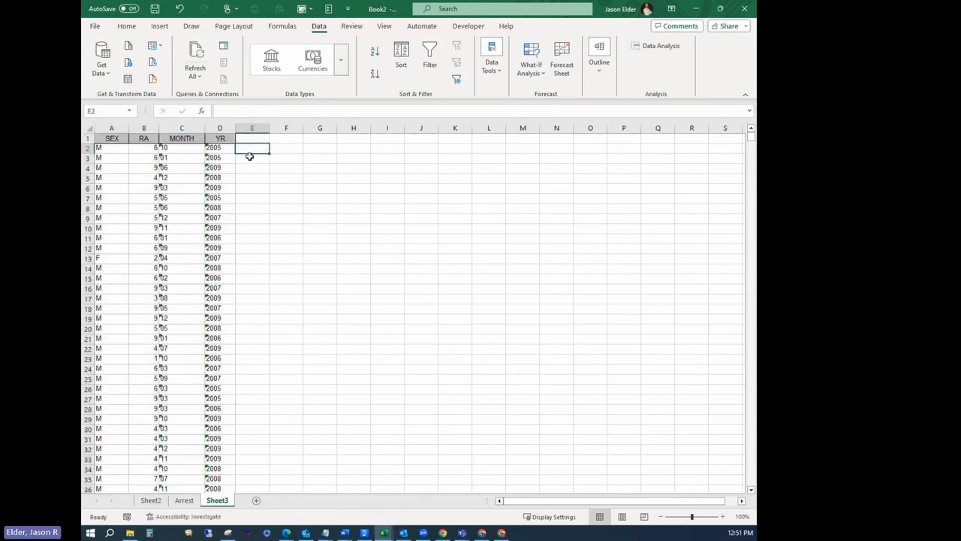
mouse_move(254, 164)
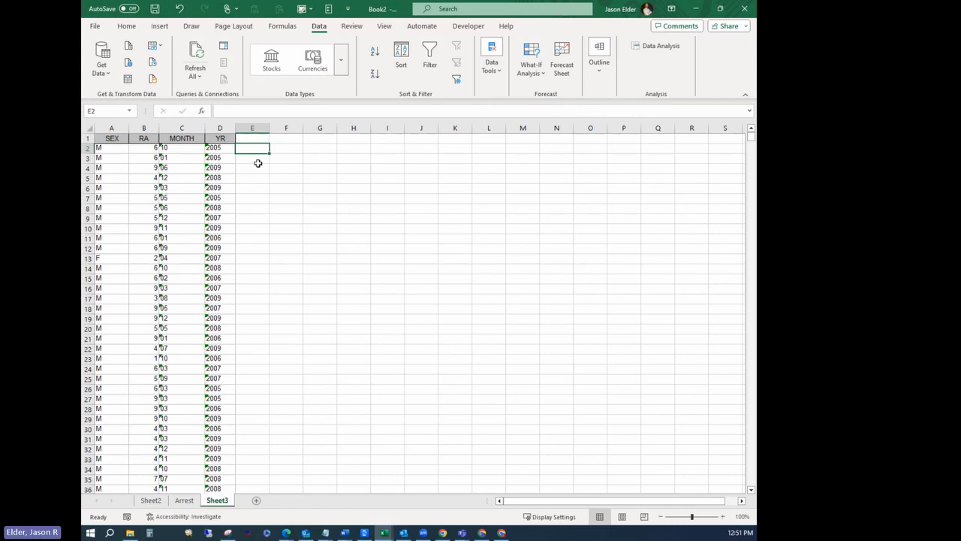
mouse_move(104, 148)
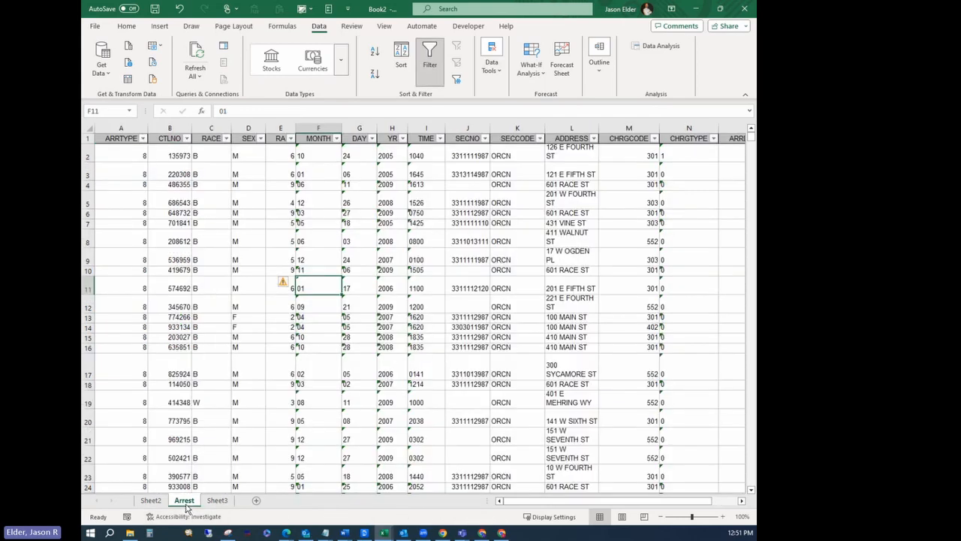
left_click(217, 500)
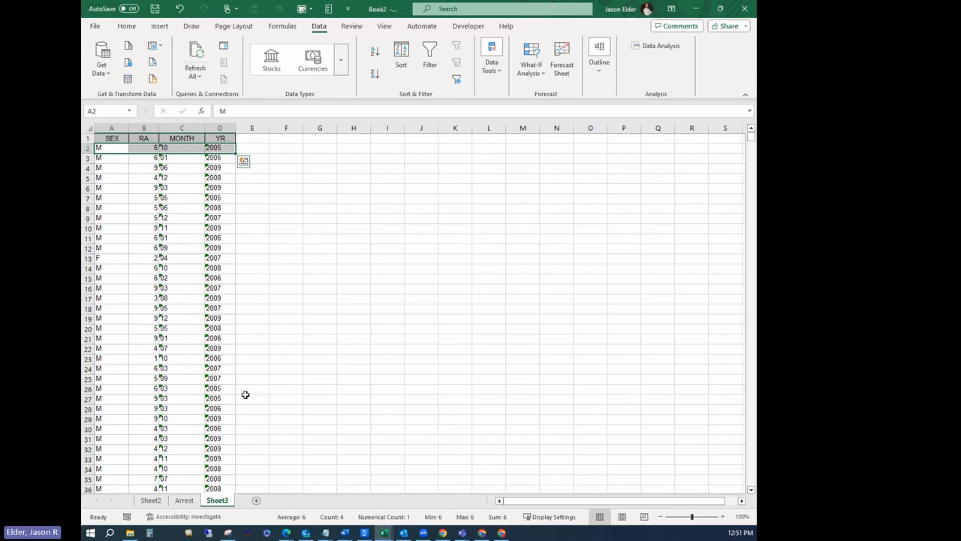
left_click(144, 208)
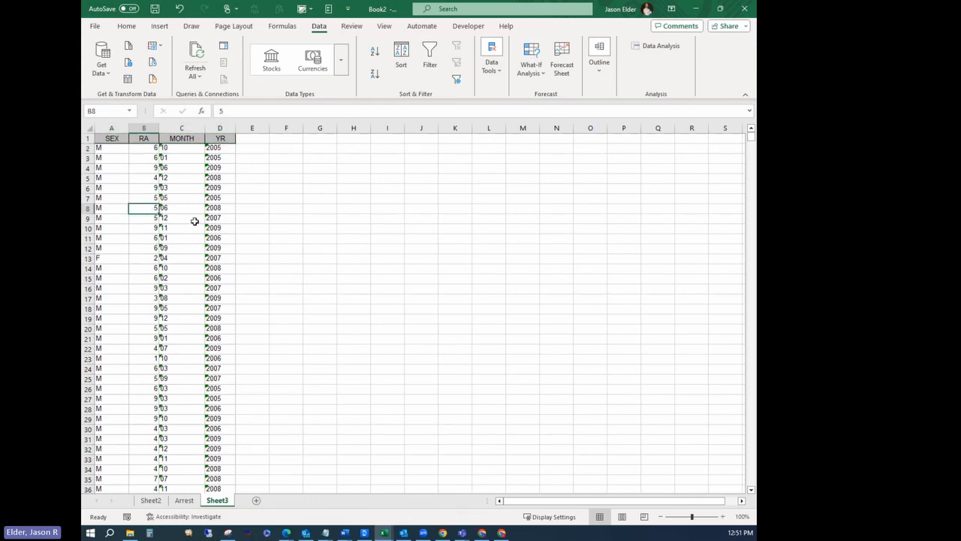
left_click(181, 217)
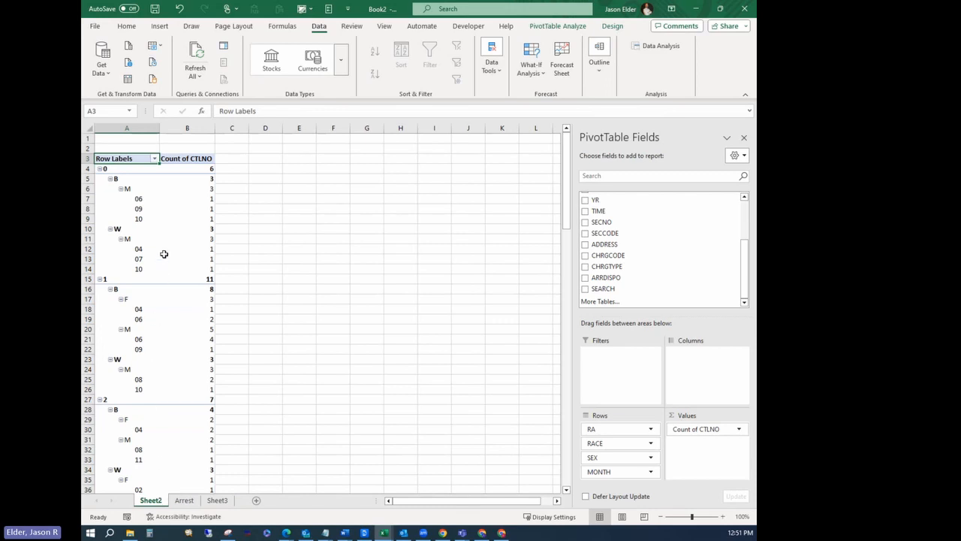
mouse_move(164, 253)
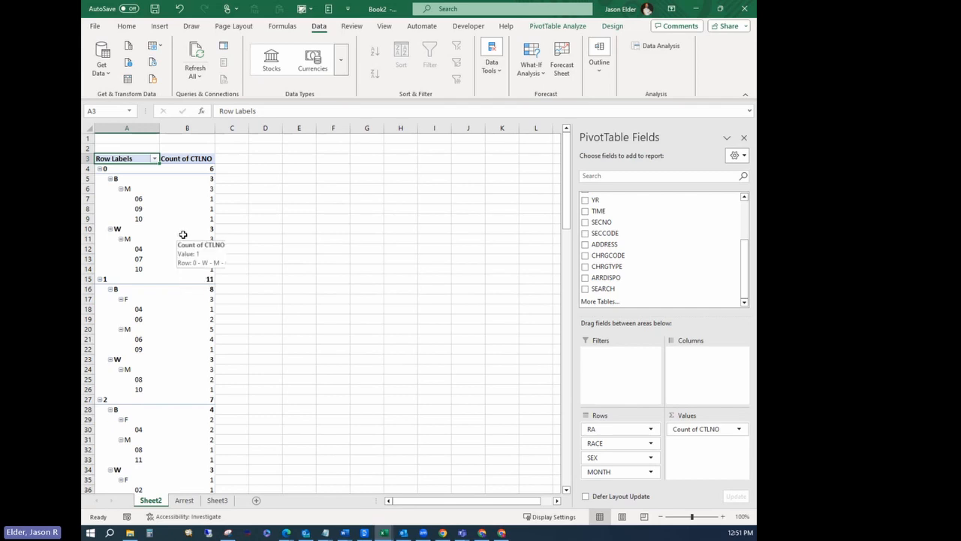
mouse_move(190, 199)
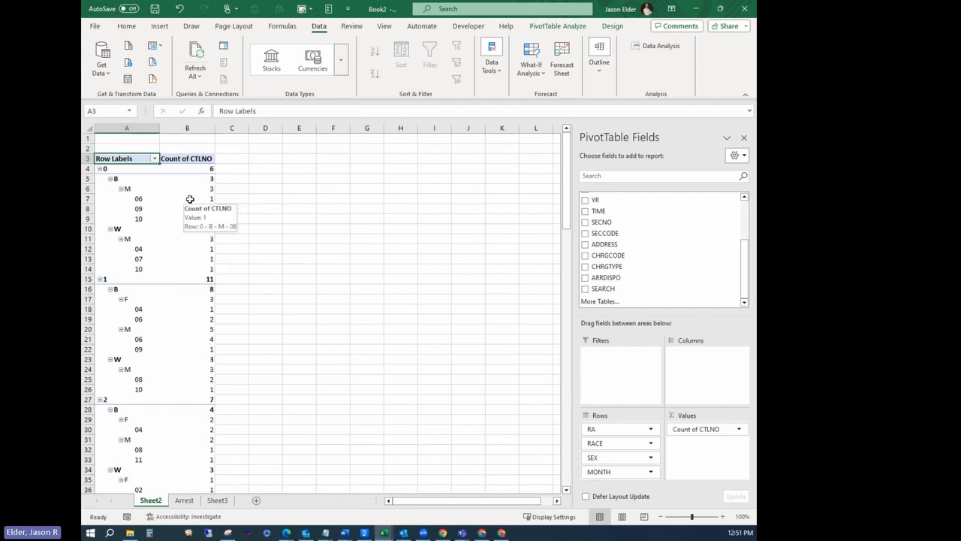
mouse_move(180, 229)
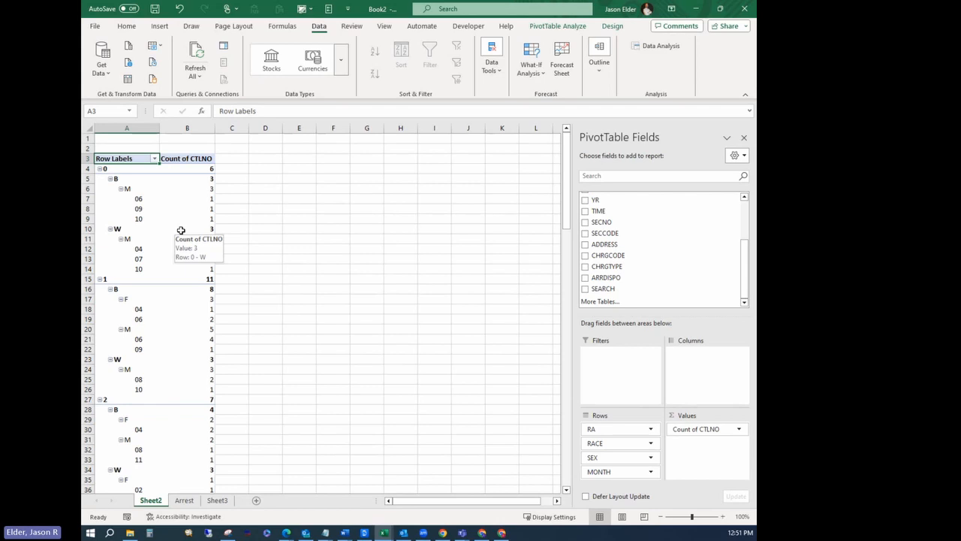
mouse_move(167, 240)
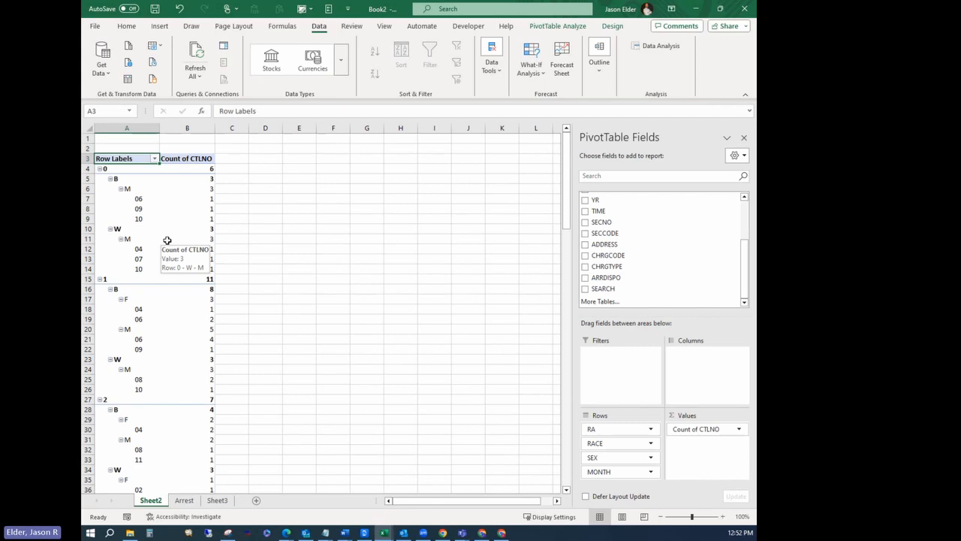
mouse_move(599, 67)
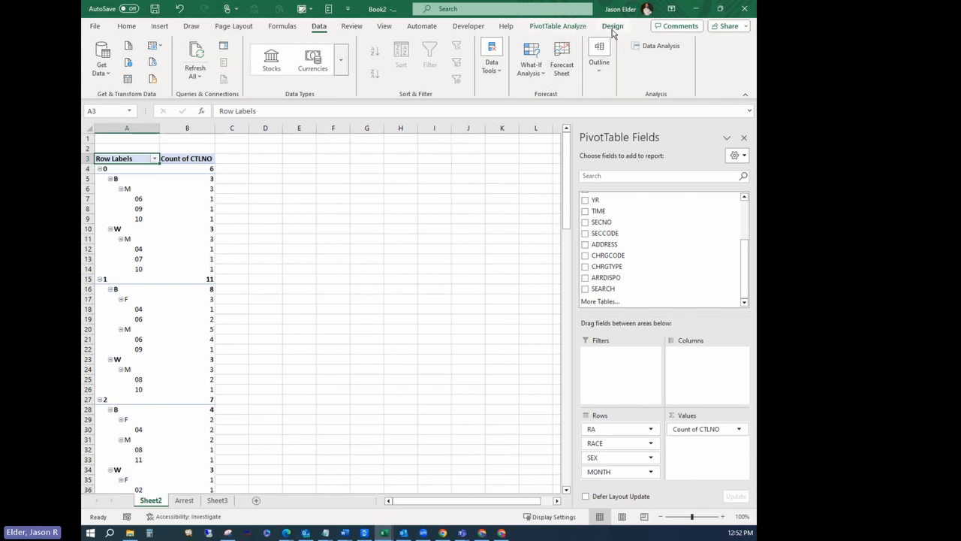
From the Design tab, switch the pivot layout to tabular form and repeat all item labels
left_click(613, 25)
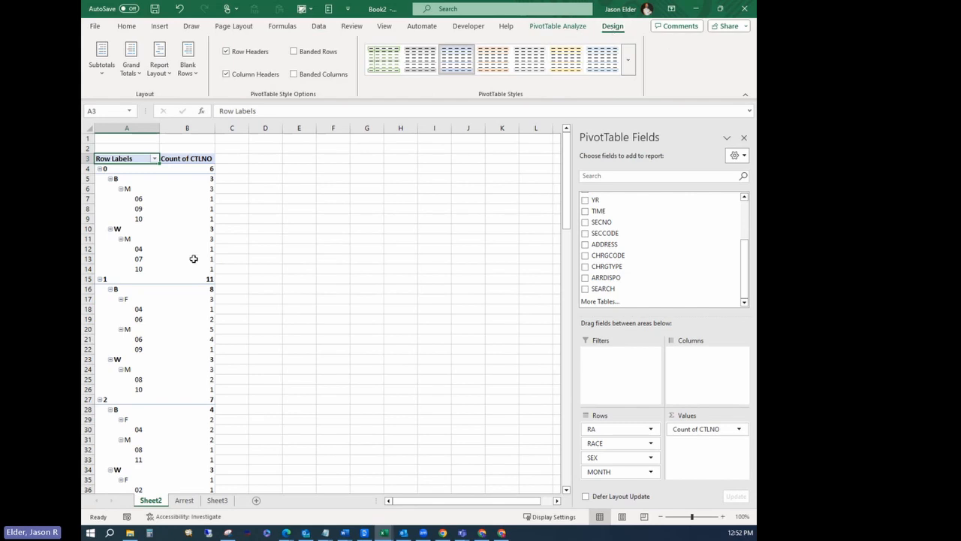
mouse_move(127, 96)
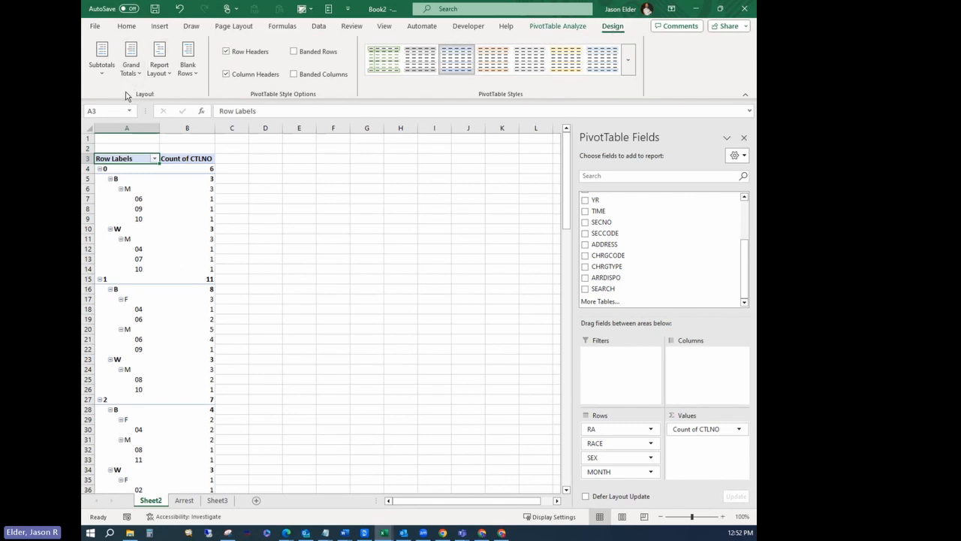
mouse_move(127, 43)
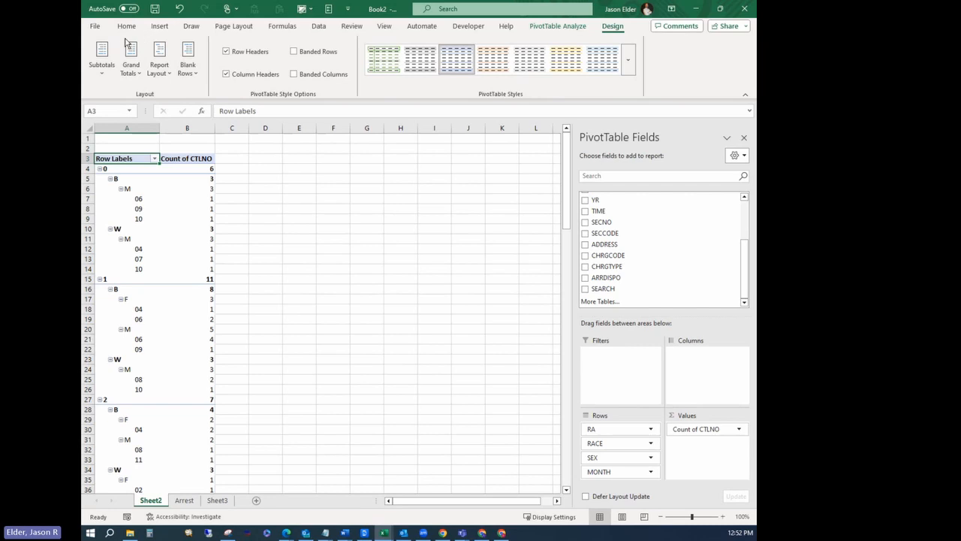
mouse_move(132, 93)
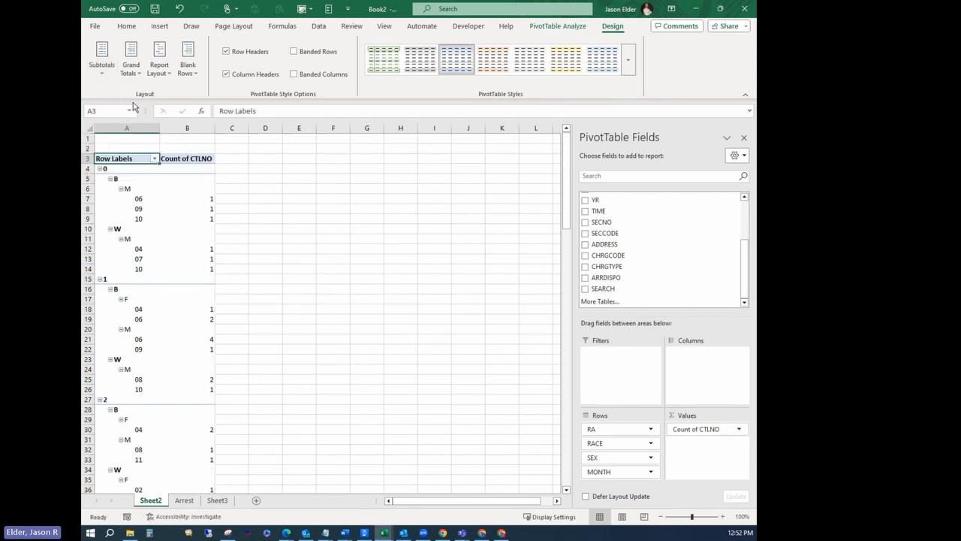
left_click(159, 60)
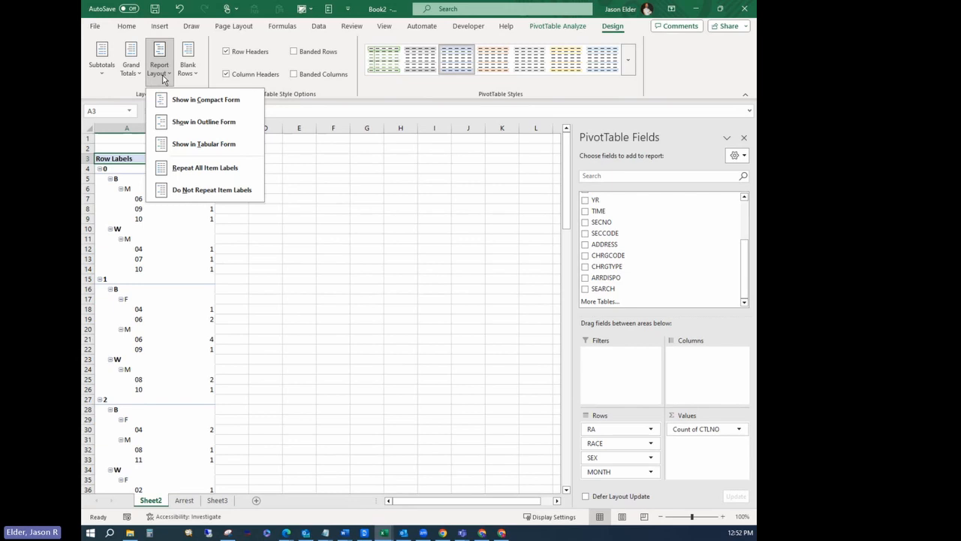
mouse_move(204, 144)
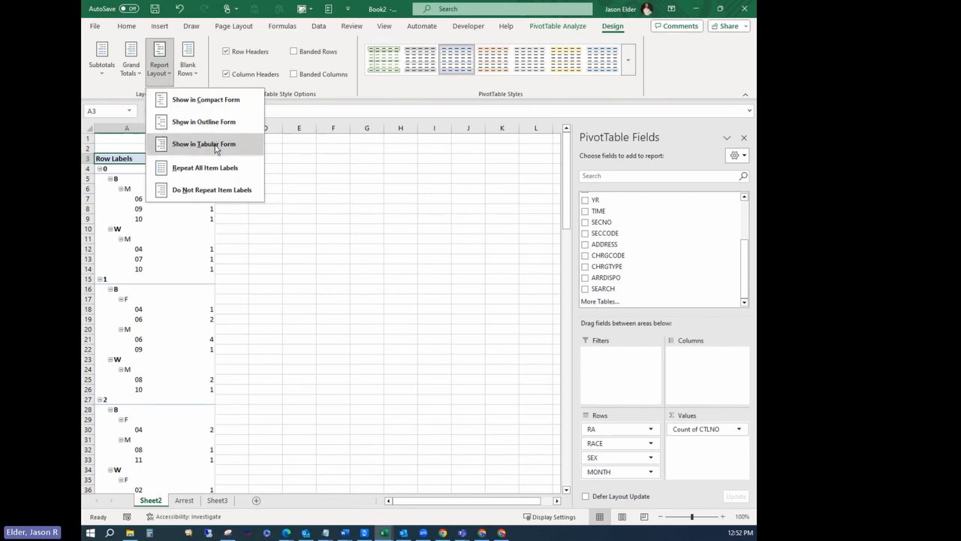
left_click(203, 143)
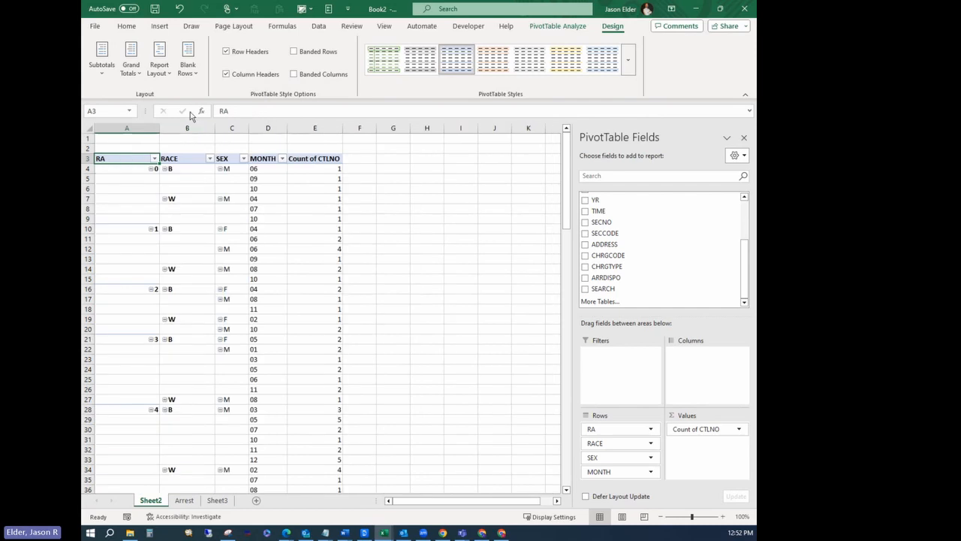
left_click(159, 60)
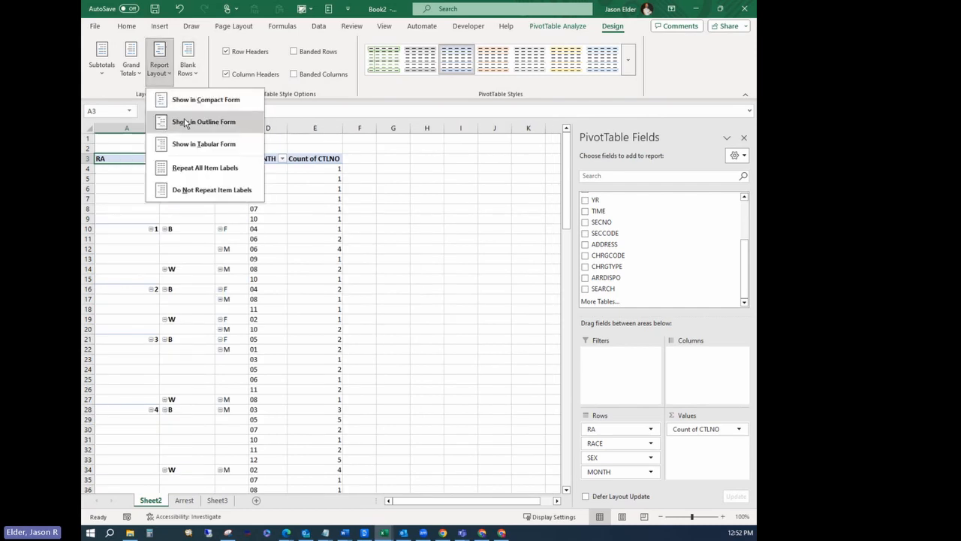
mouse_move(199, 167)
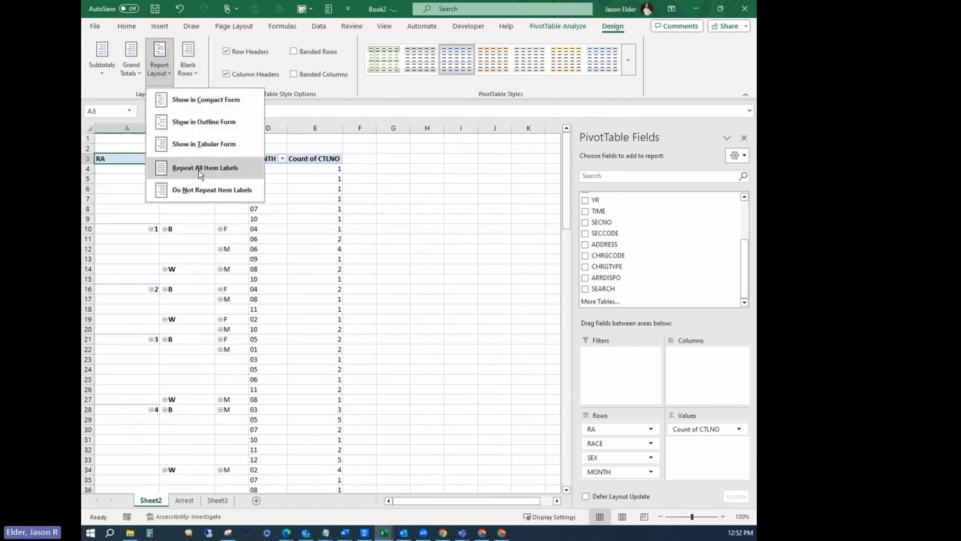
left_click(204, 167)
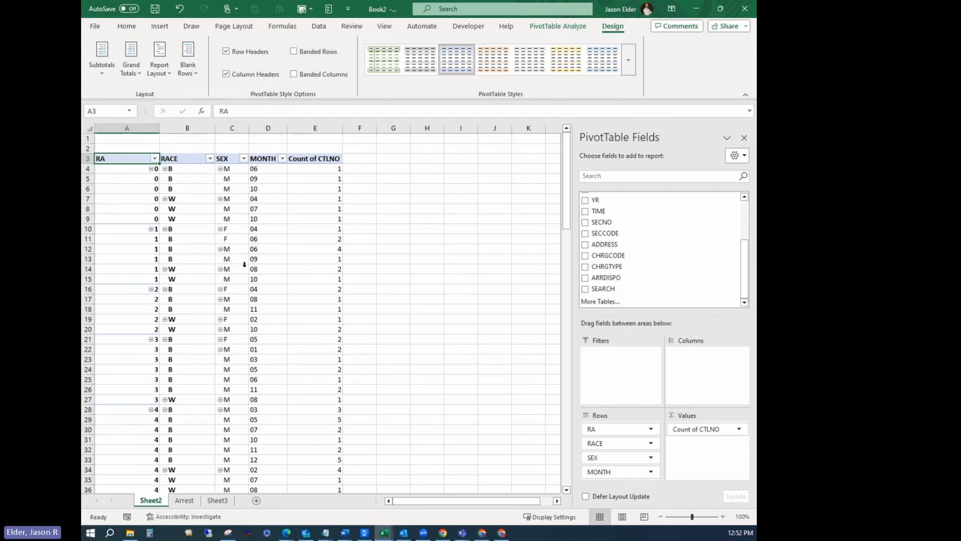
mouse_move(199, 220)
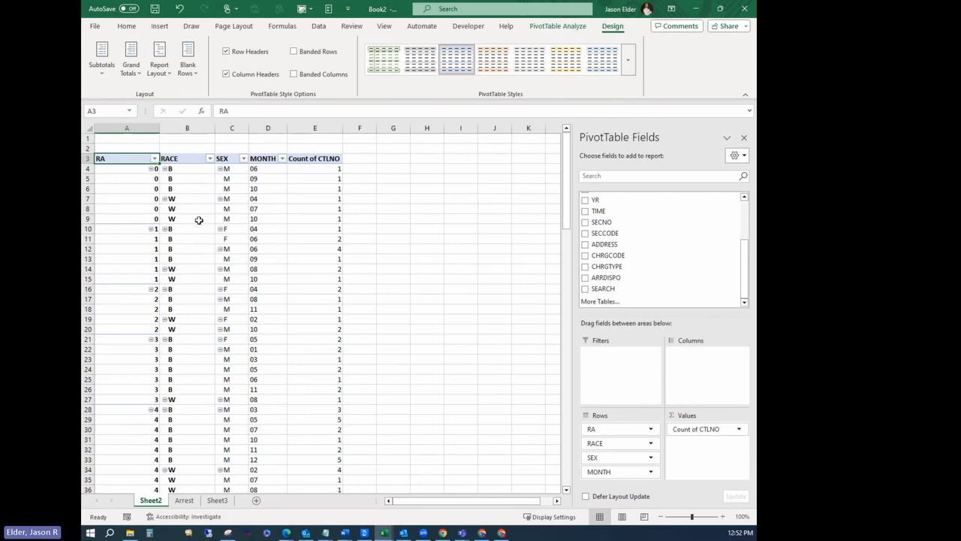
scroll("down", 3)
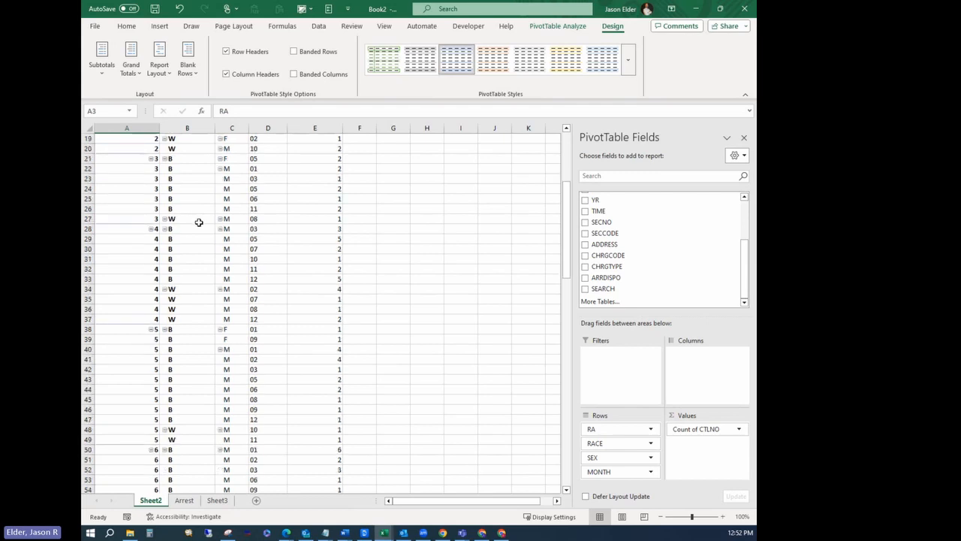
scroll("up", 3)
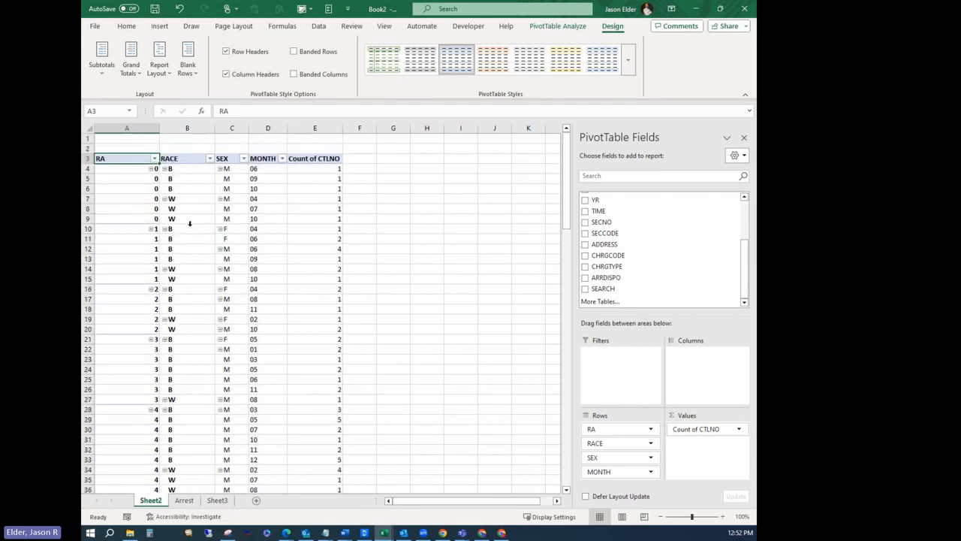
scroll("down", 3)
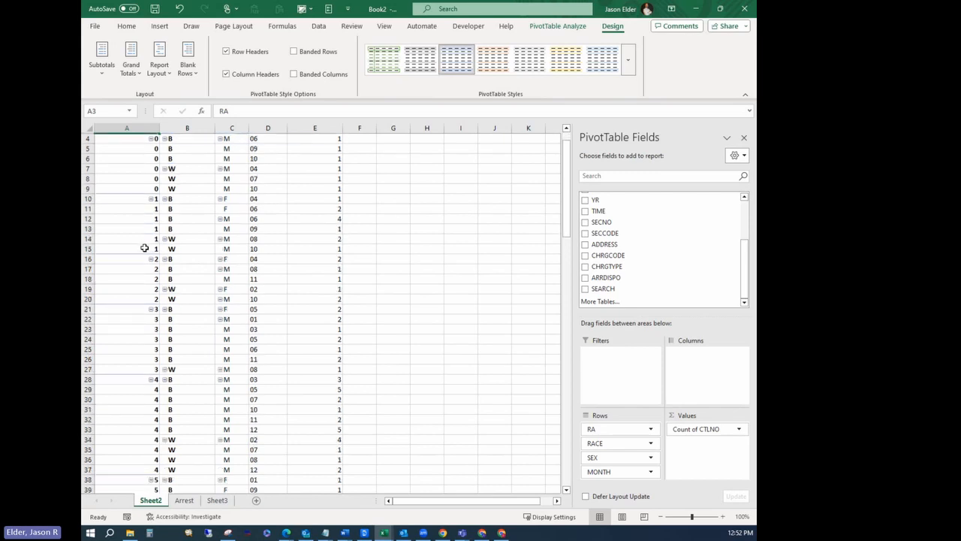
scroll("down", 3)
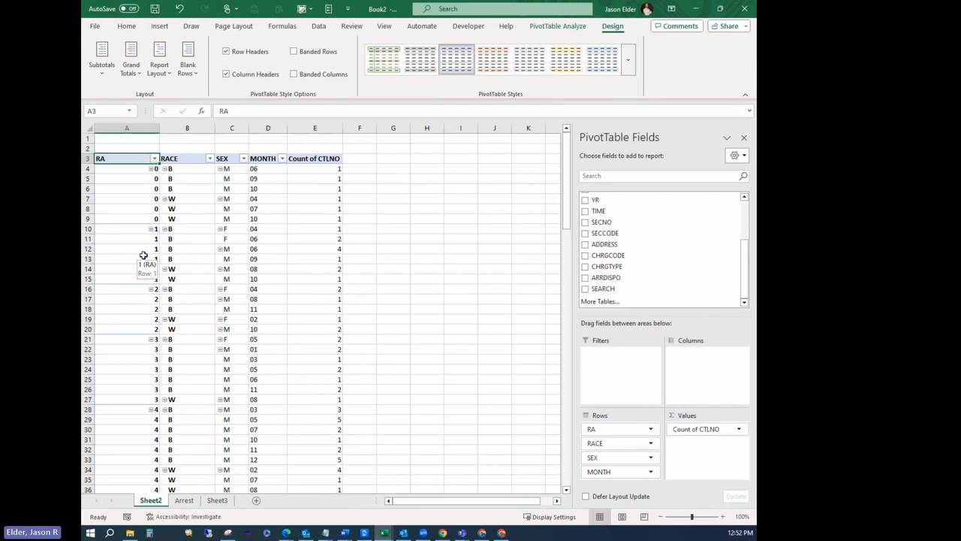
mouse_move(190, 250)
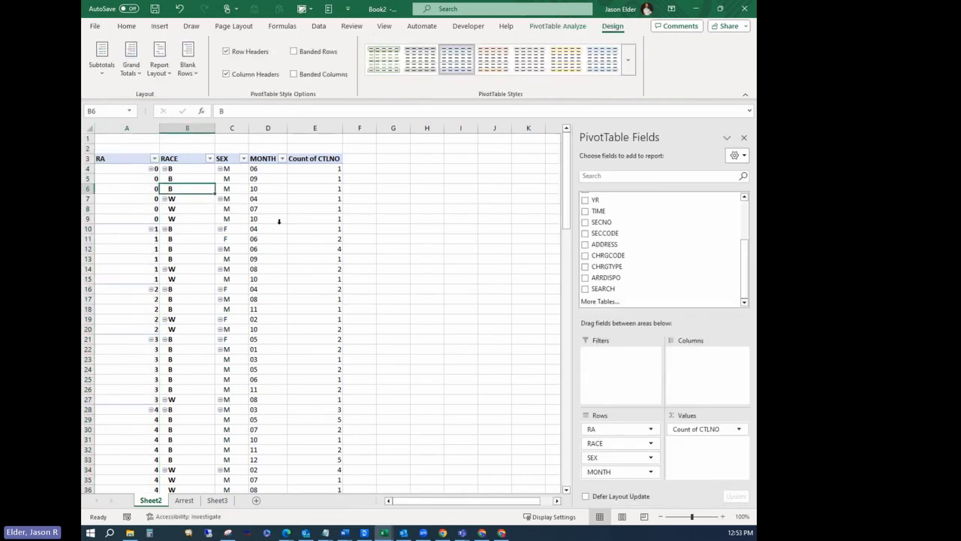
mouse_move(322, 245)
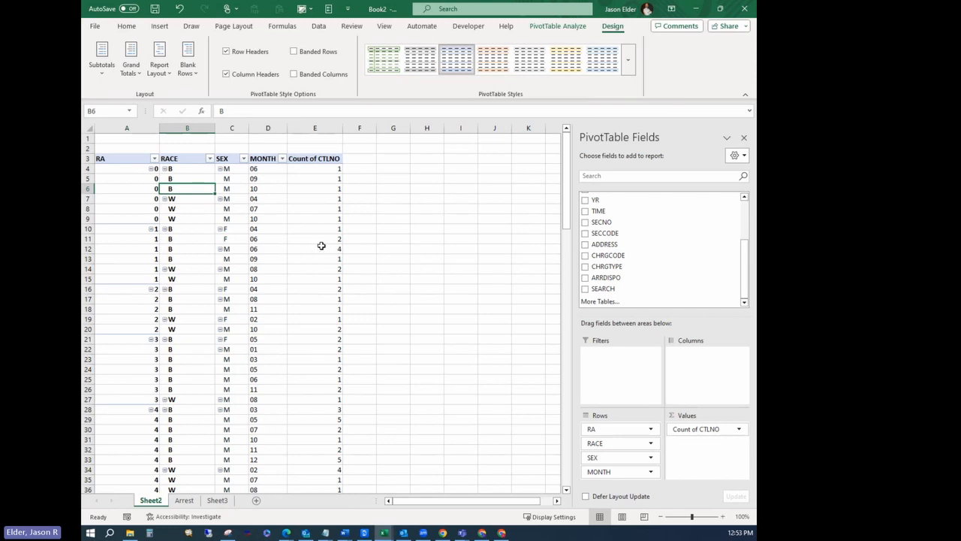
mouse_move(281, 255)
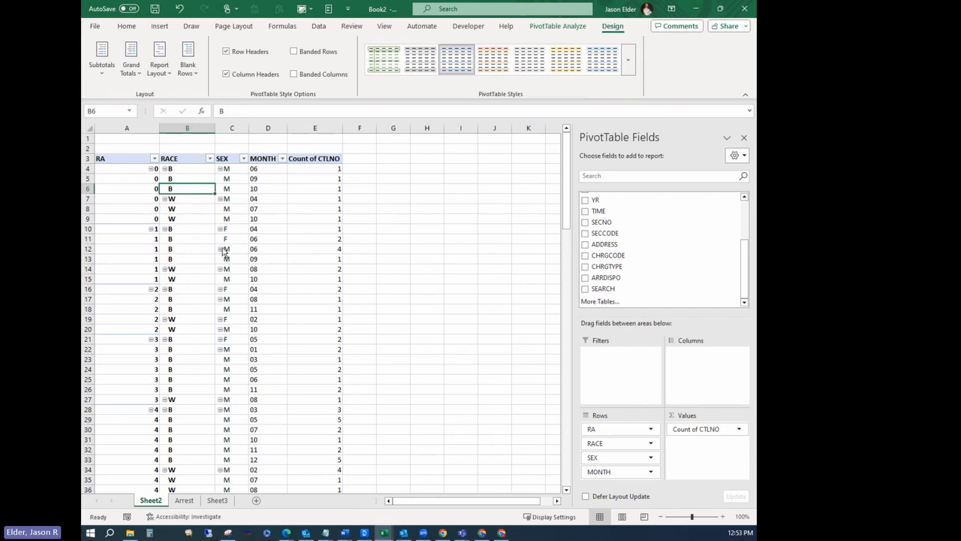
mouse_move(311, 323)
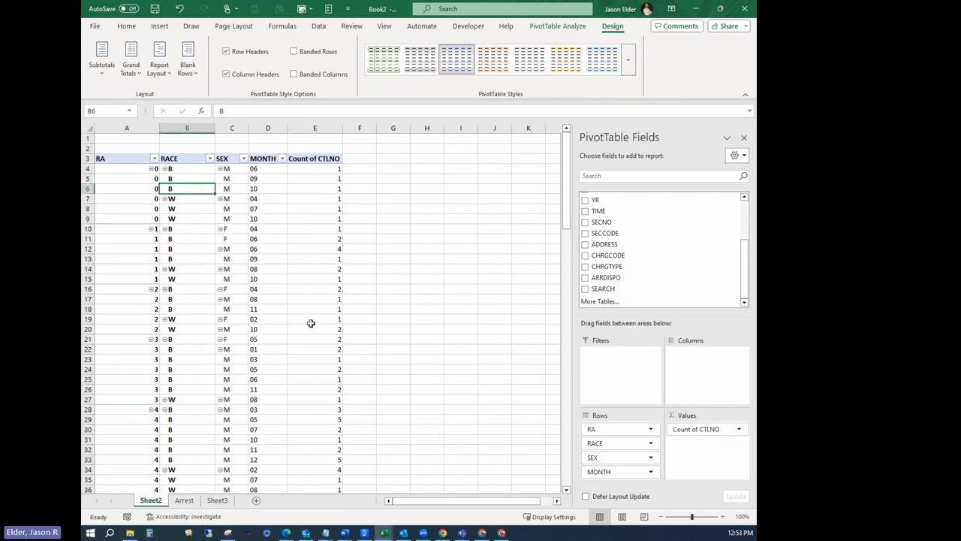
mouse_move(311, 318)
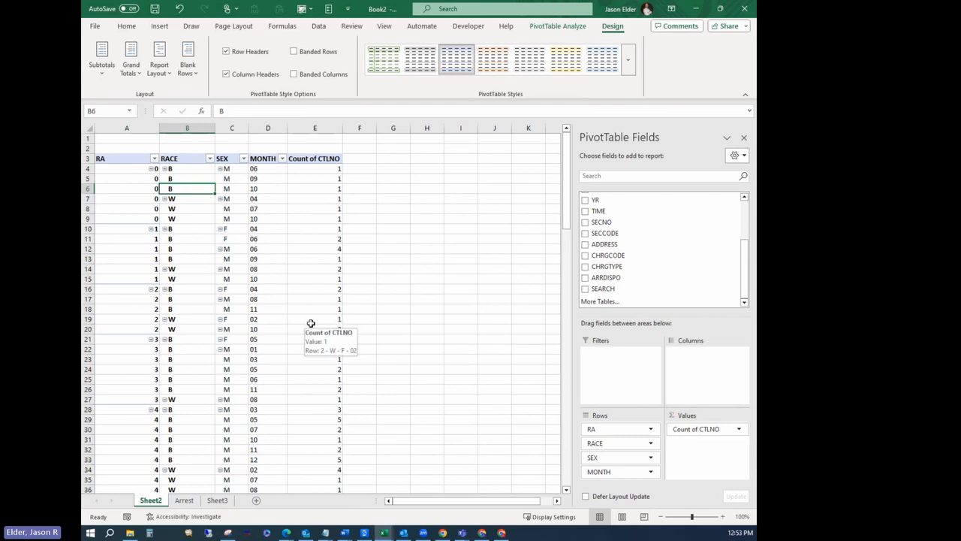
mouse_move(247, 289)
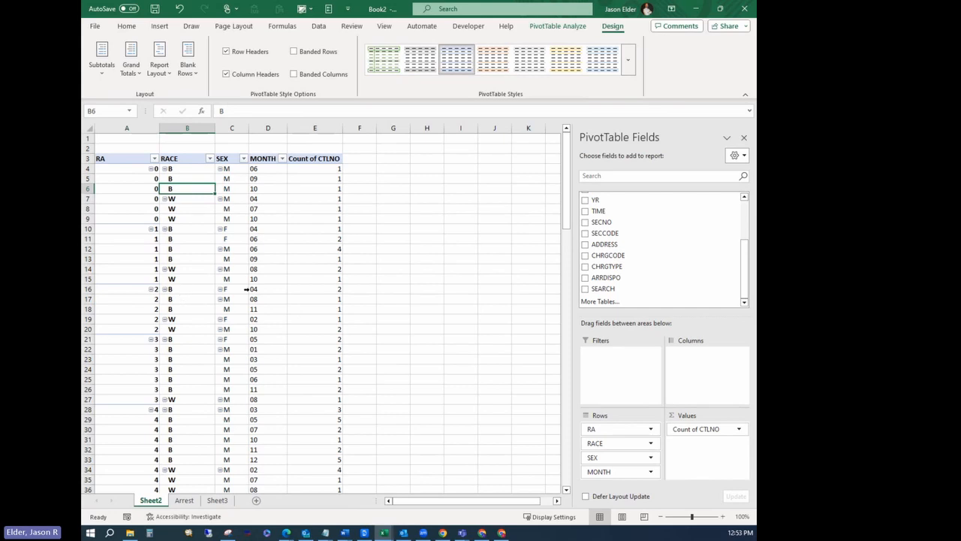
left_click(315, 178)
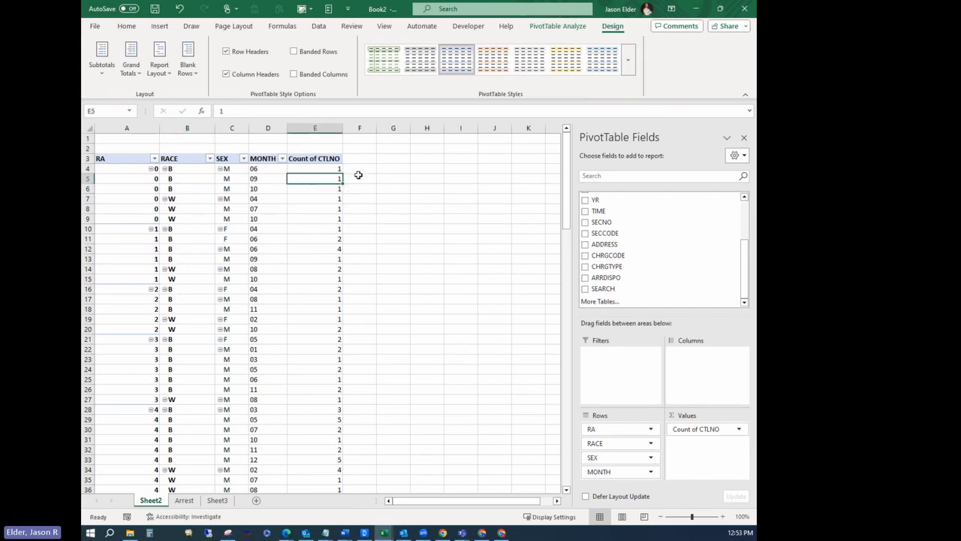
mouse_move(693, 458)
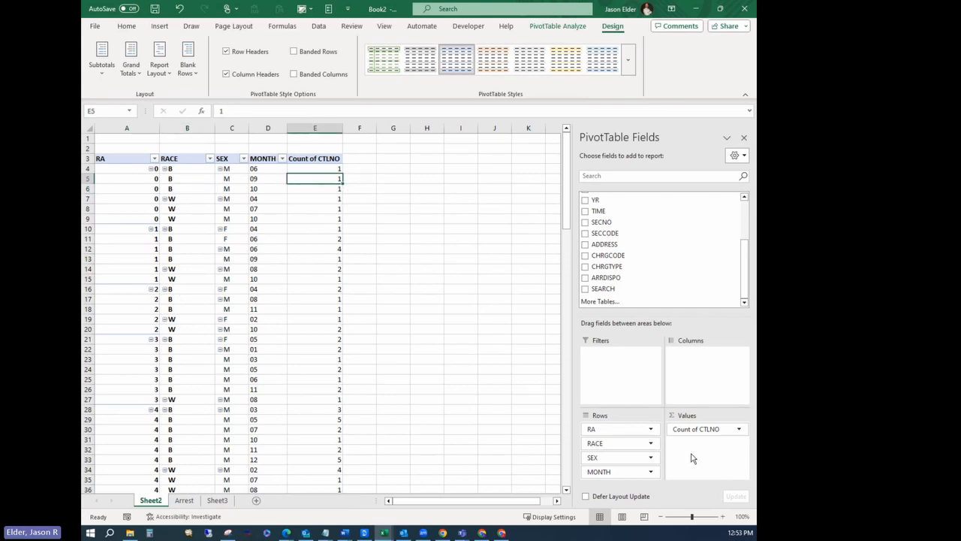
mouse_move(634, 334)
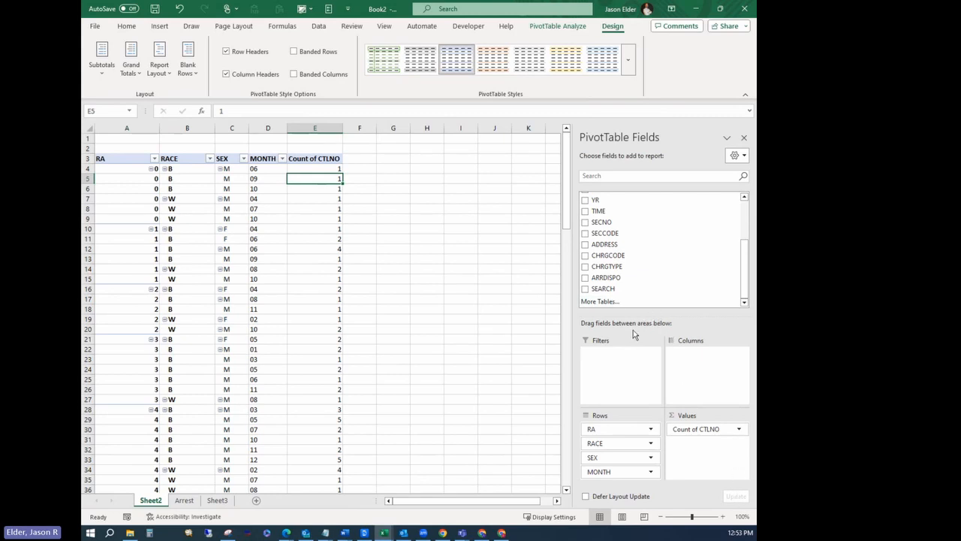
mouse_move(707, 453)
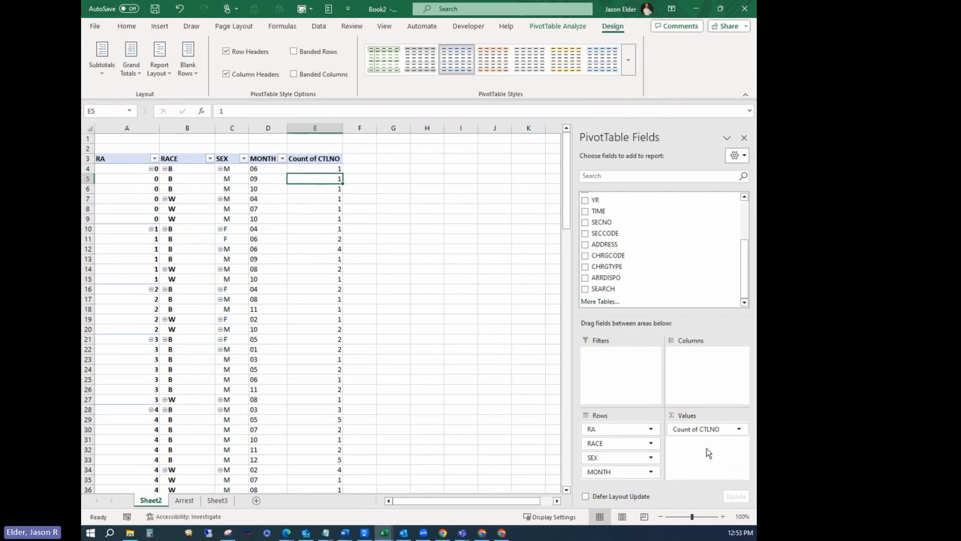
mouse_move(475, 241)
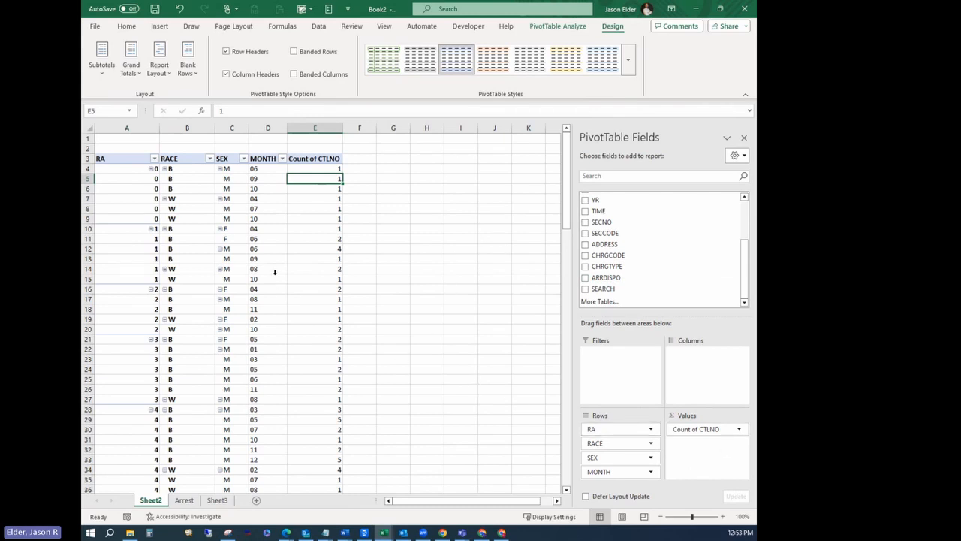
mouse_move(202, 271)
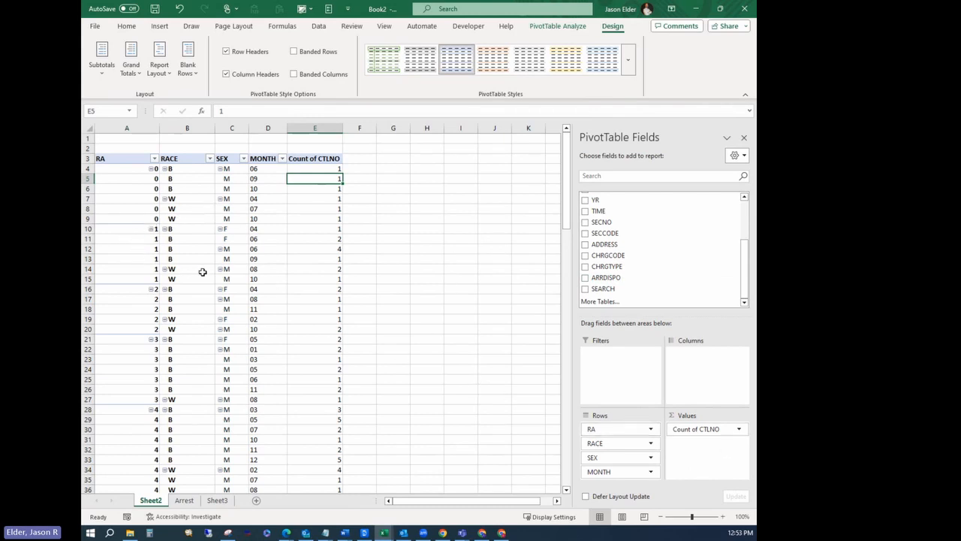
mouse_move(128, 193)
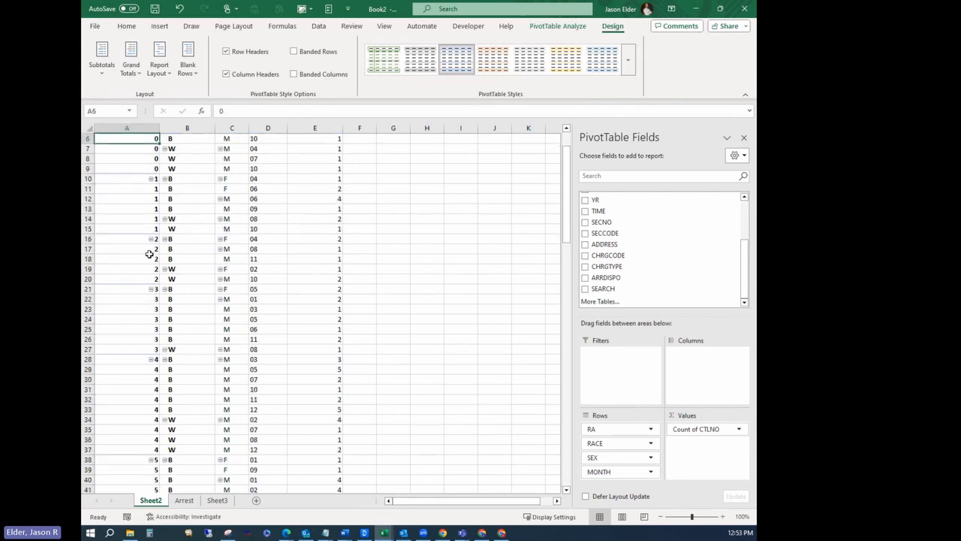
scroll("down", 3)
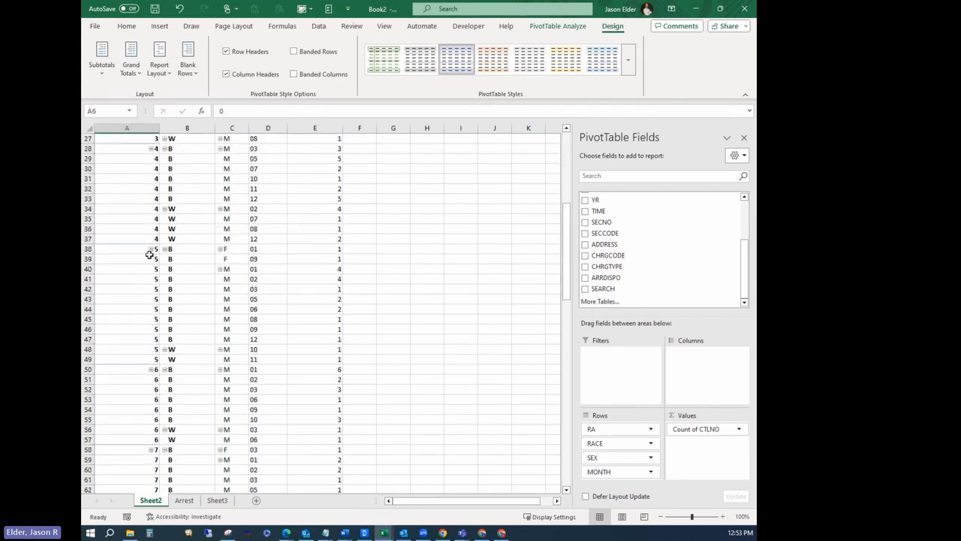
scroll("up", 3)
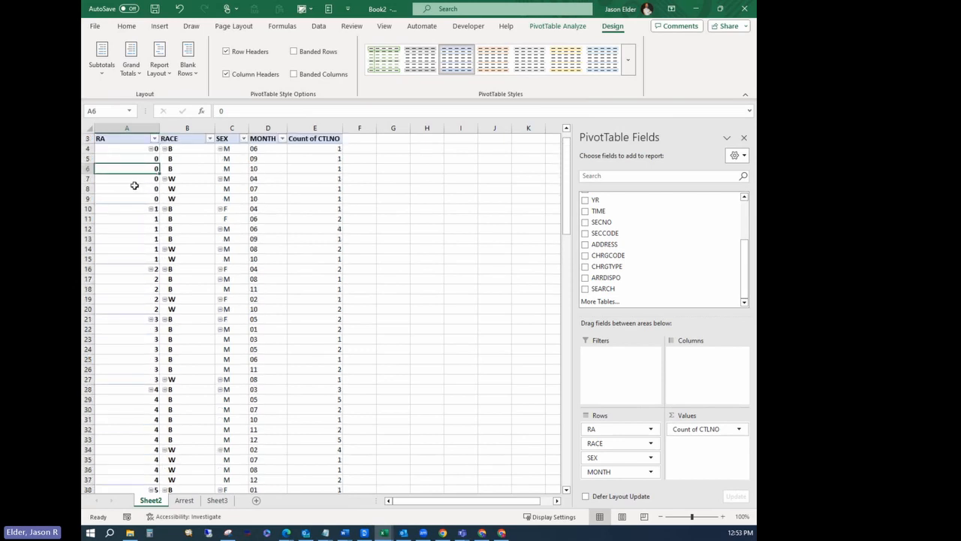
left_click(126, 189)
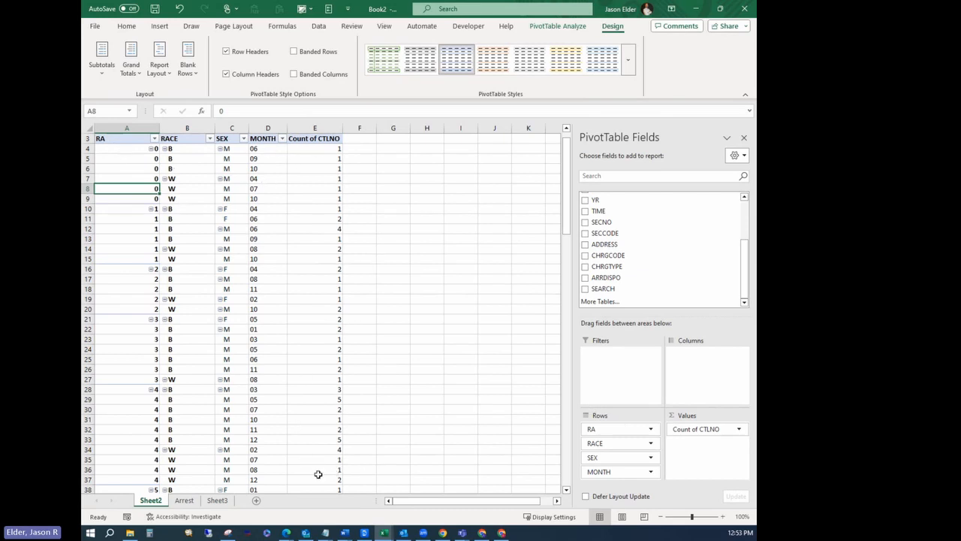
mouse_move(314, 458)
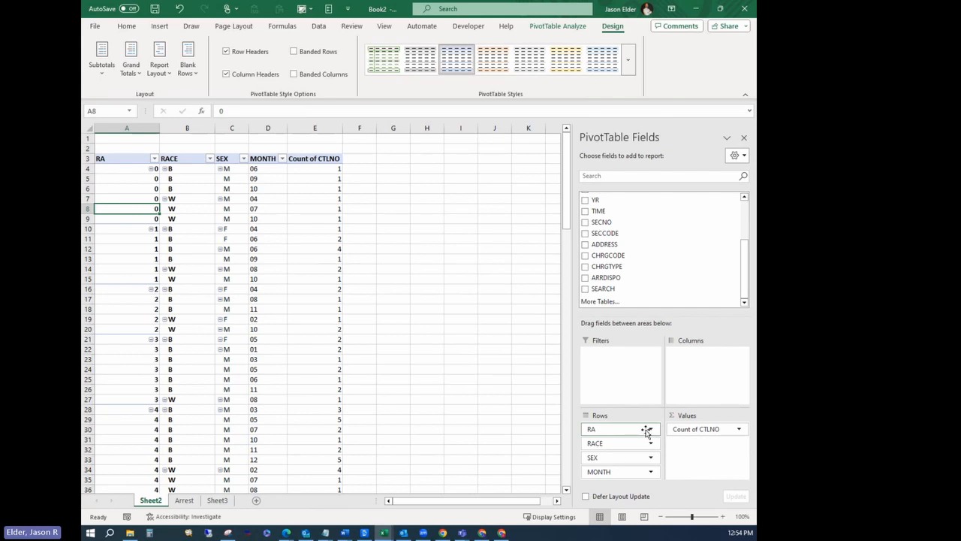
left_click(650, 429)
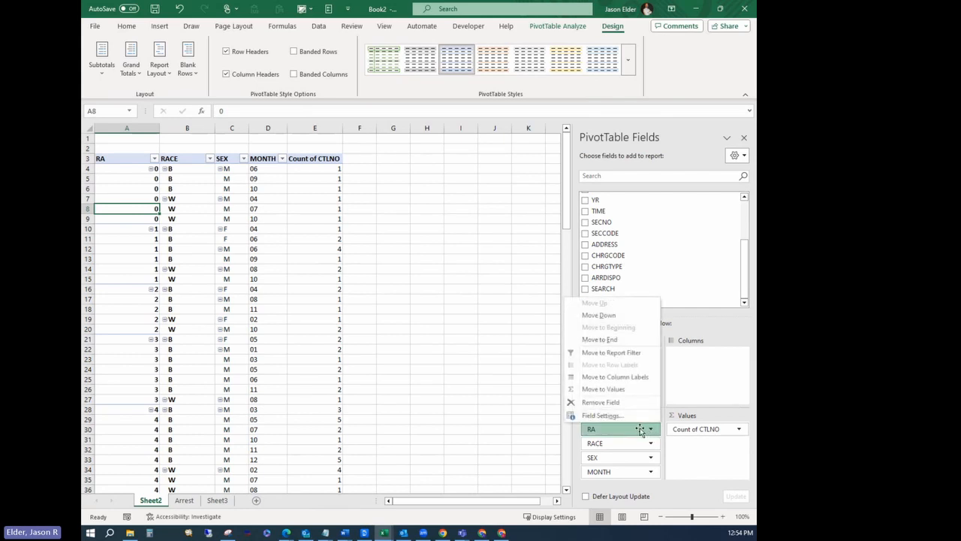
left_click(603, 415)
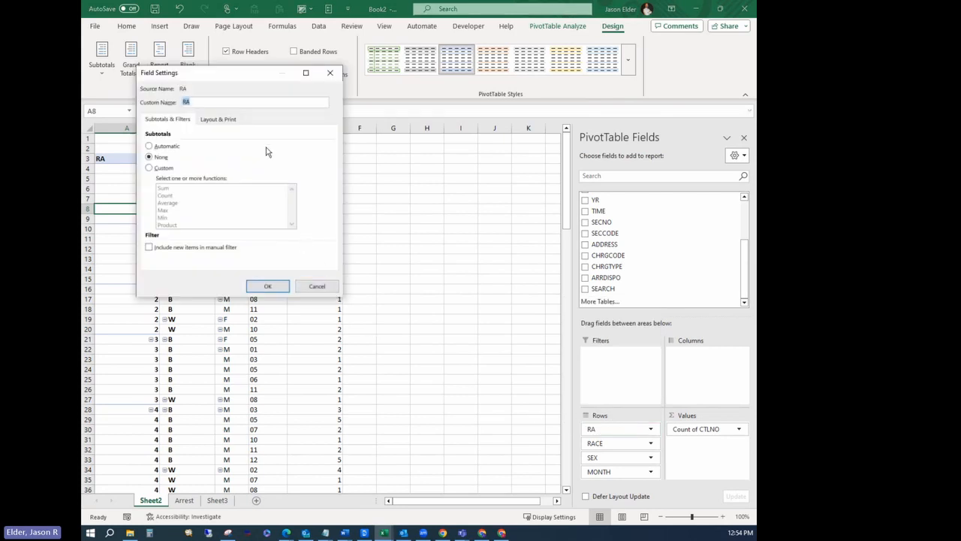
left_click(218, 118)
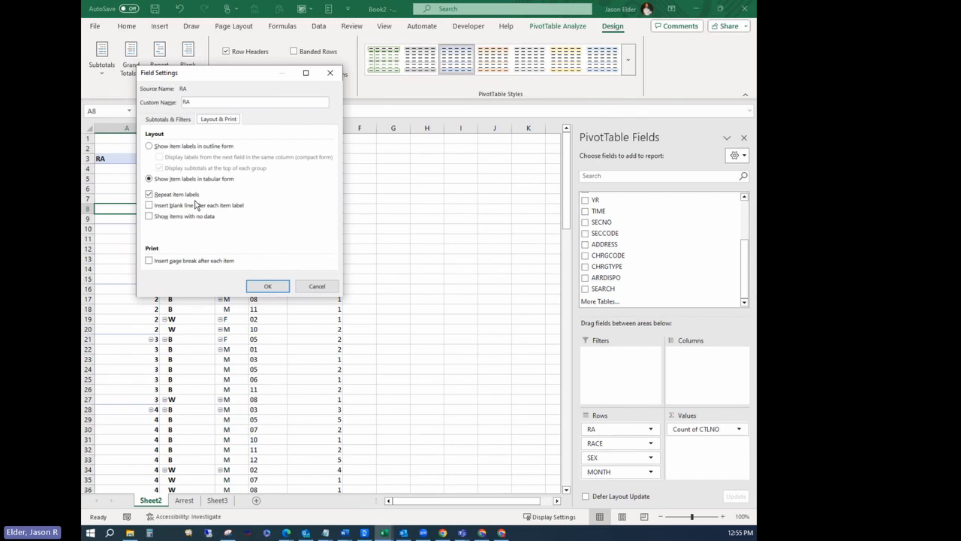
mouse_move(267, 255)
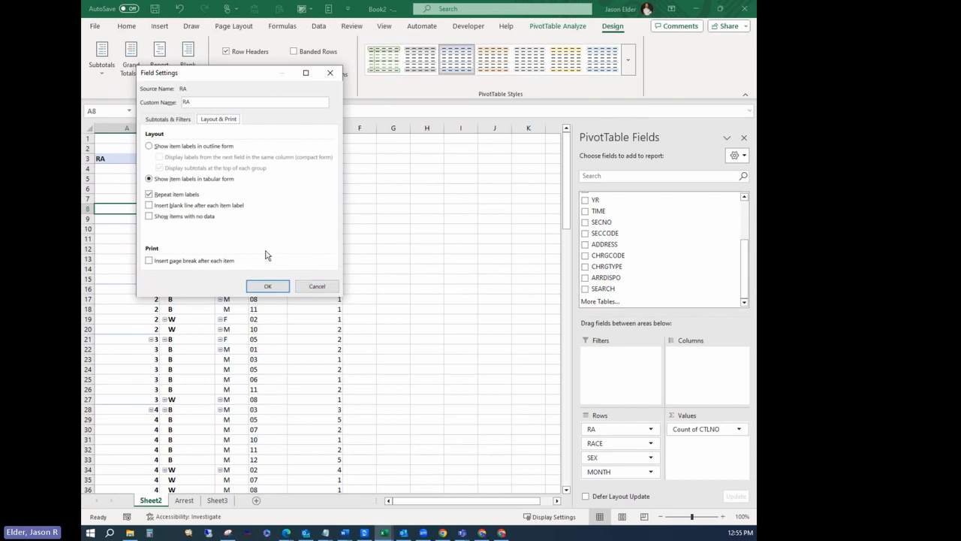
mouse_move(311, 281)
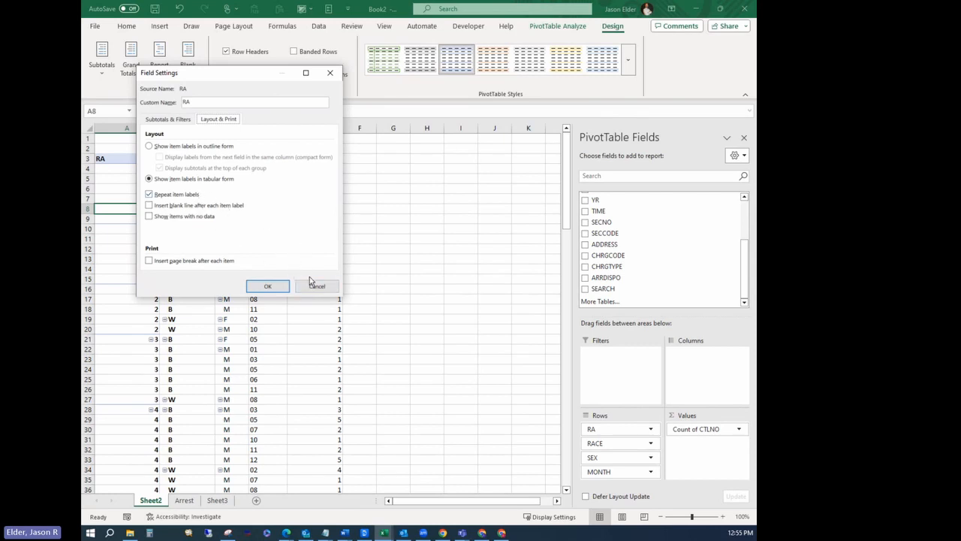
left_click(267, 286)
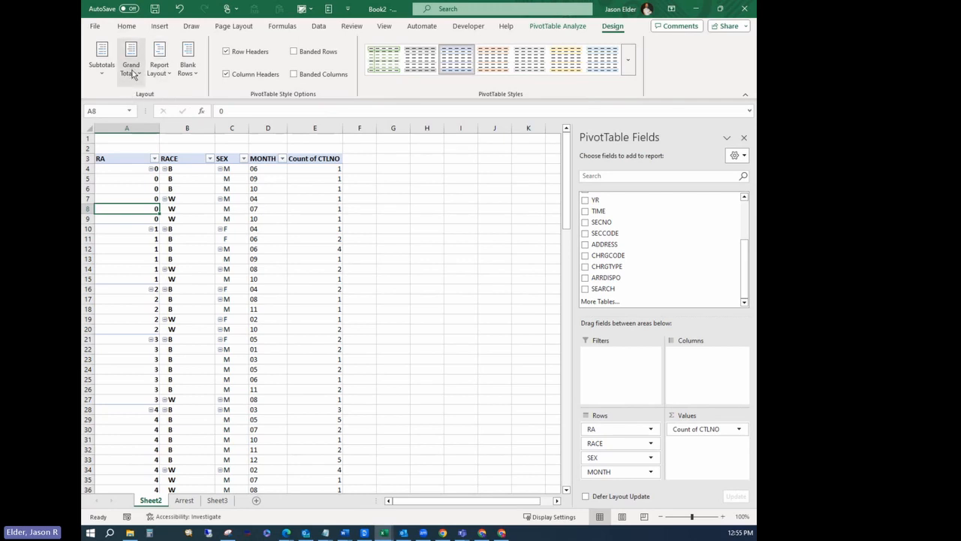
mouse_move(239, 189)
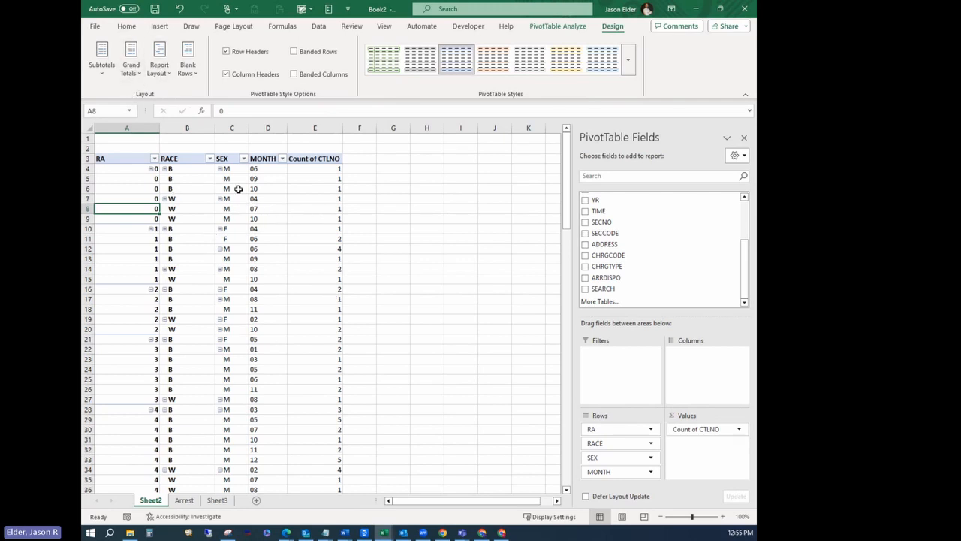